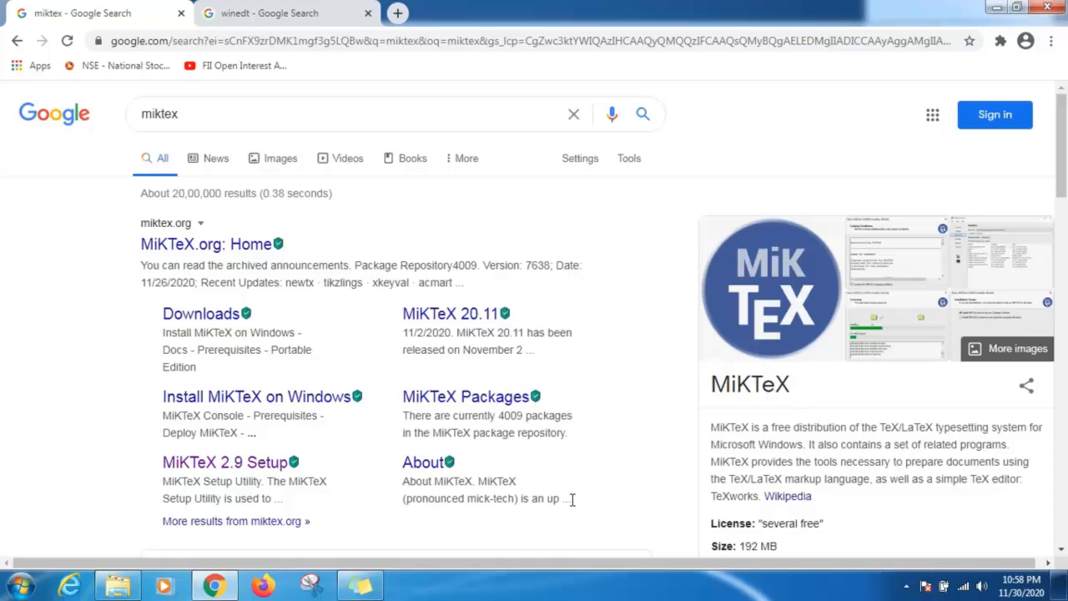
mouse_move(570, 429)
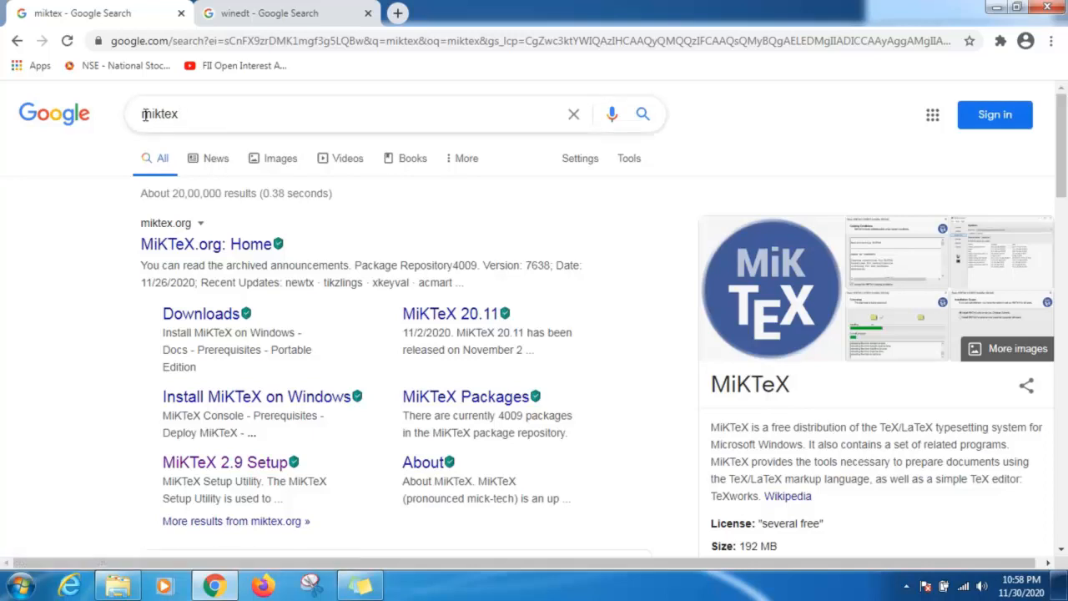
mouse_move(207, 243)
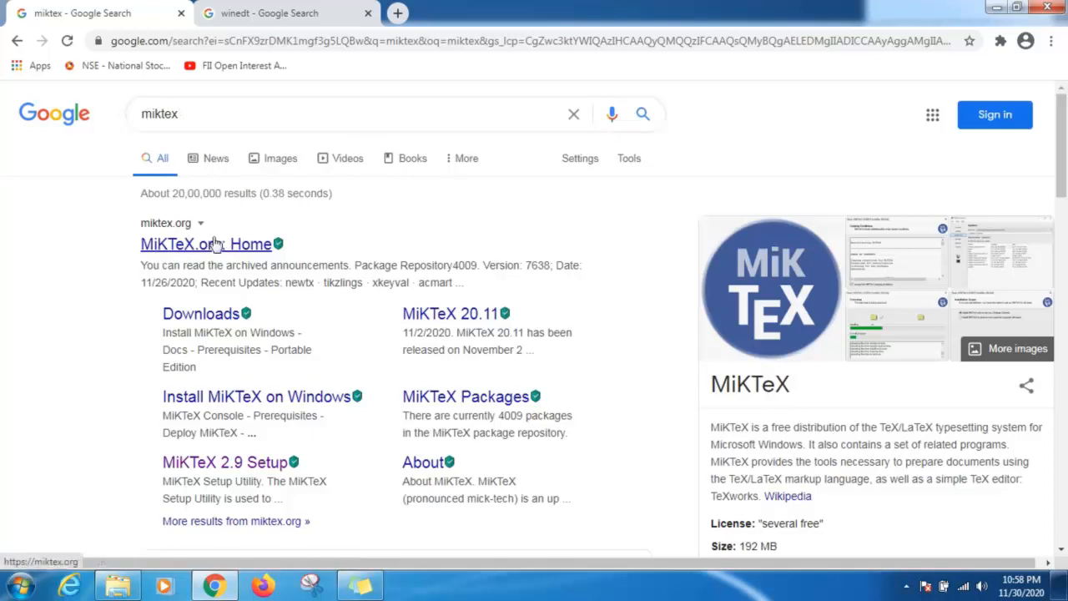
mouse_move(233, 257)
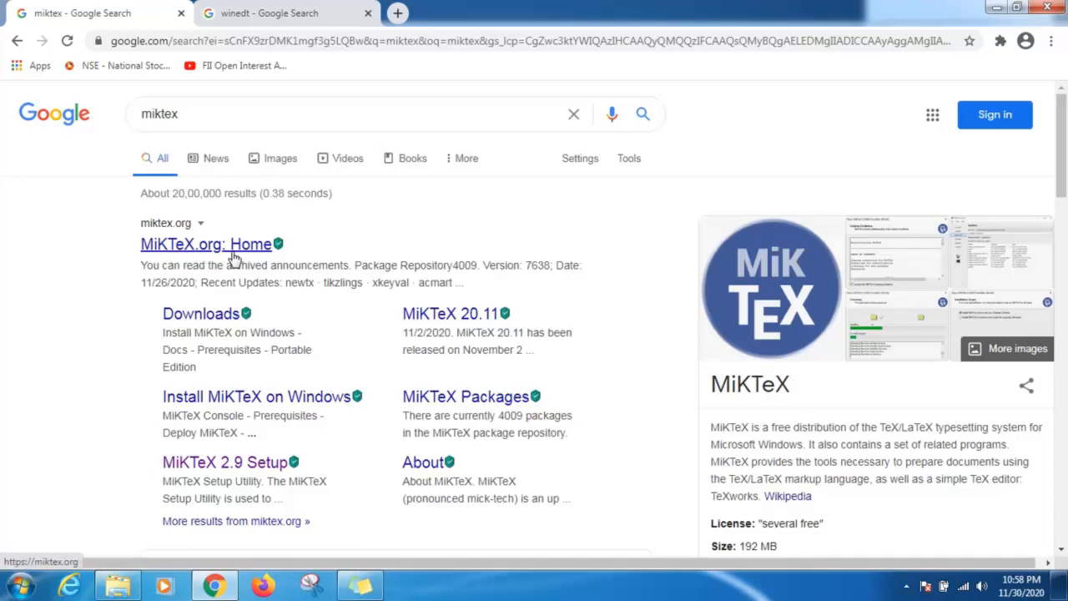
- Reach the MiKTeX downloads page and highlight the basic-miktex-20.11-x64.exe Windows installer
click(206, 244)
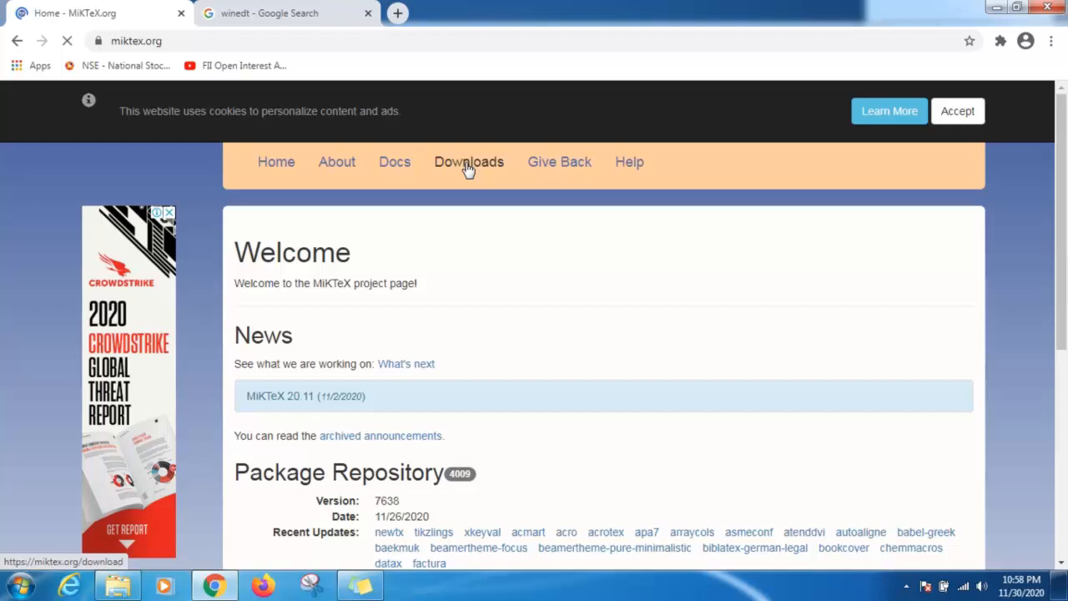
click(467, 161)
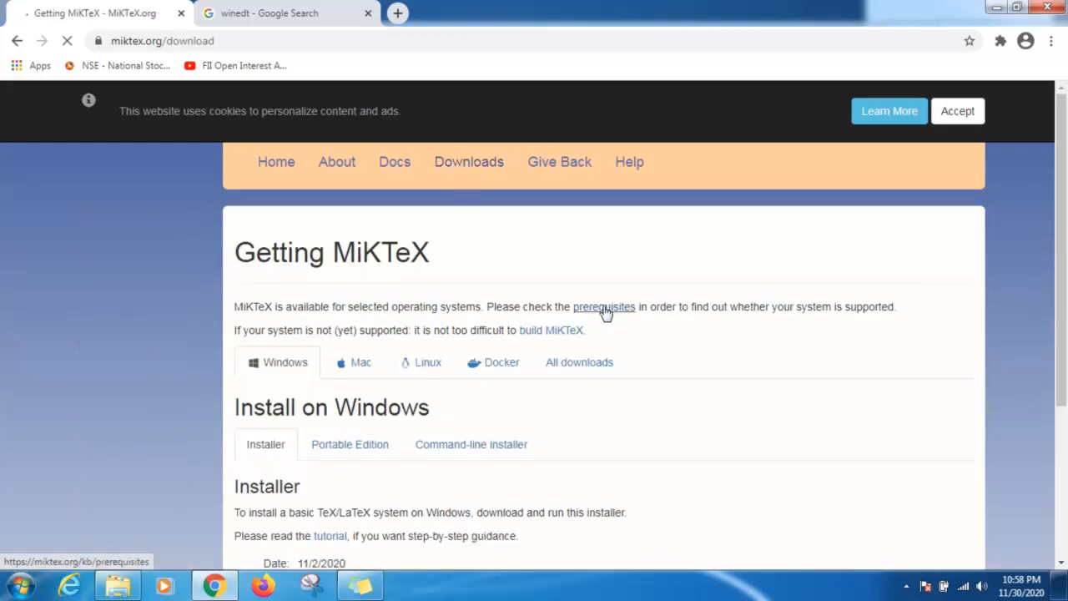
scroll(down, 3)
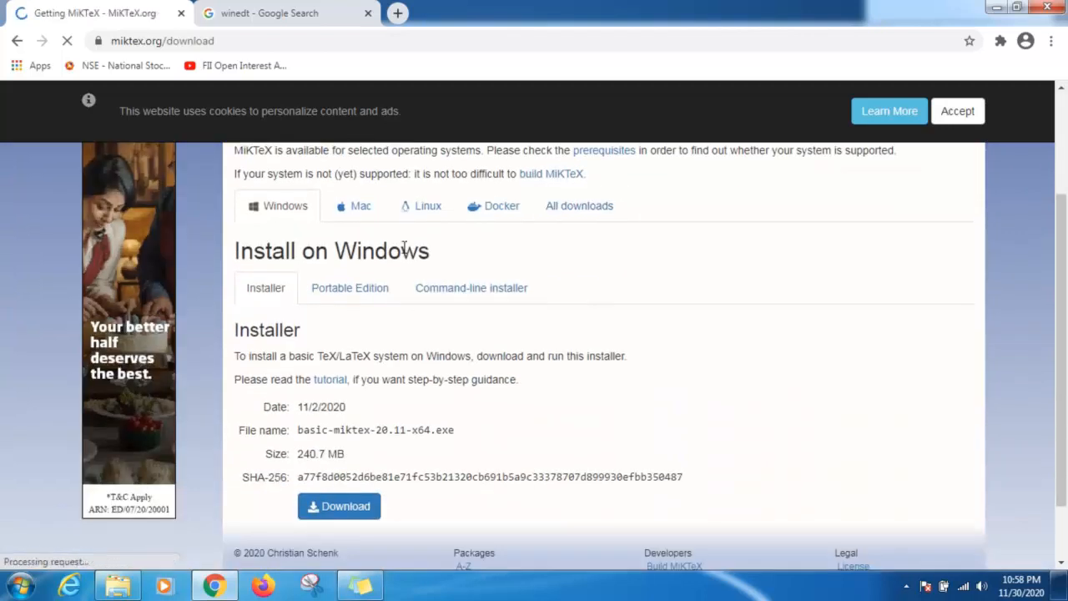
scroll(down, 3)
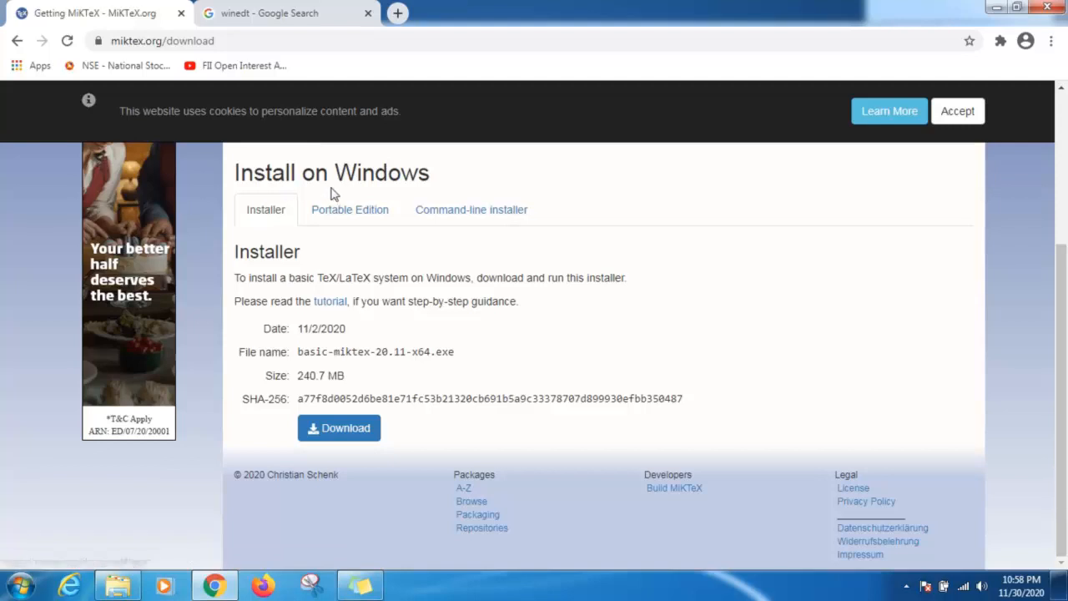
mouse_move(418, 221)
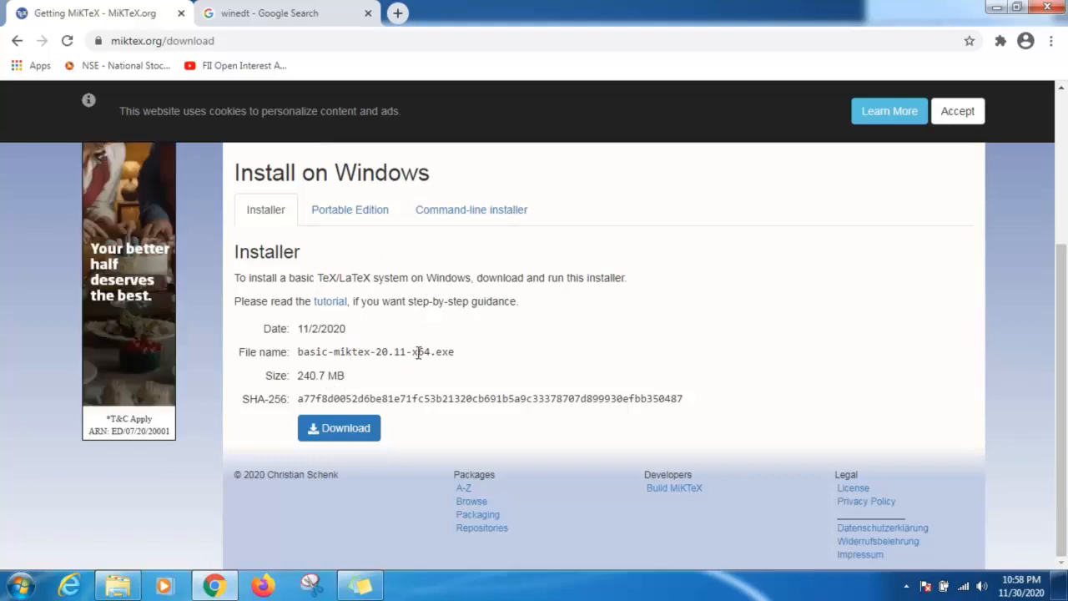
double_click(433, 351)
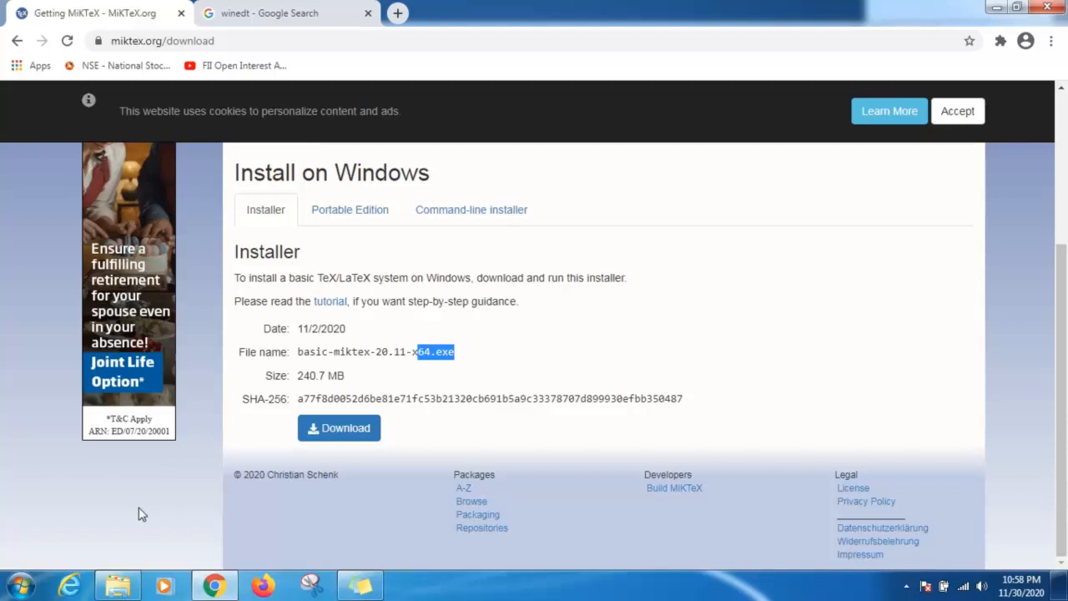
mouse_move(541, 364)
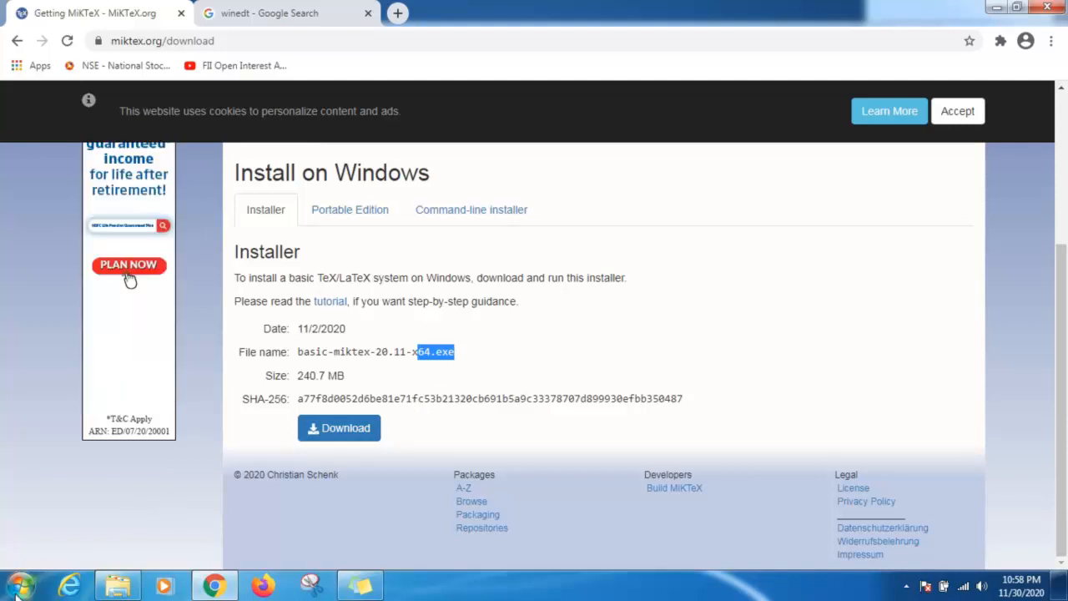
click(15, 585)
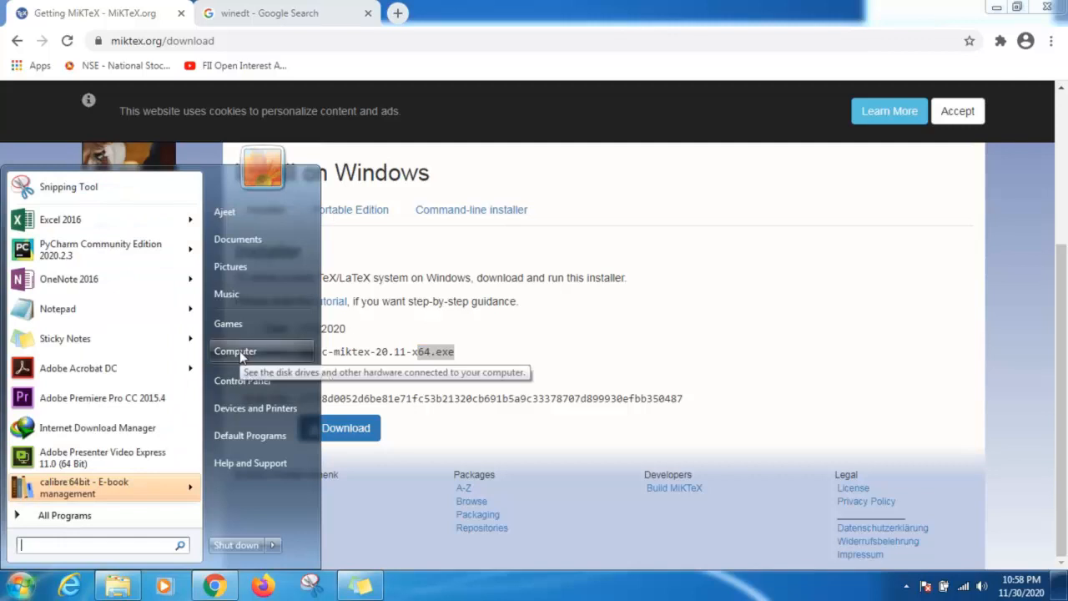
right_click(236, 350)
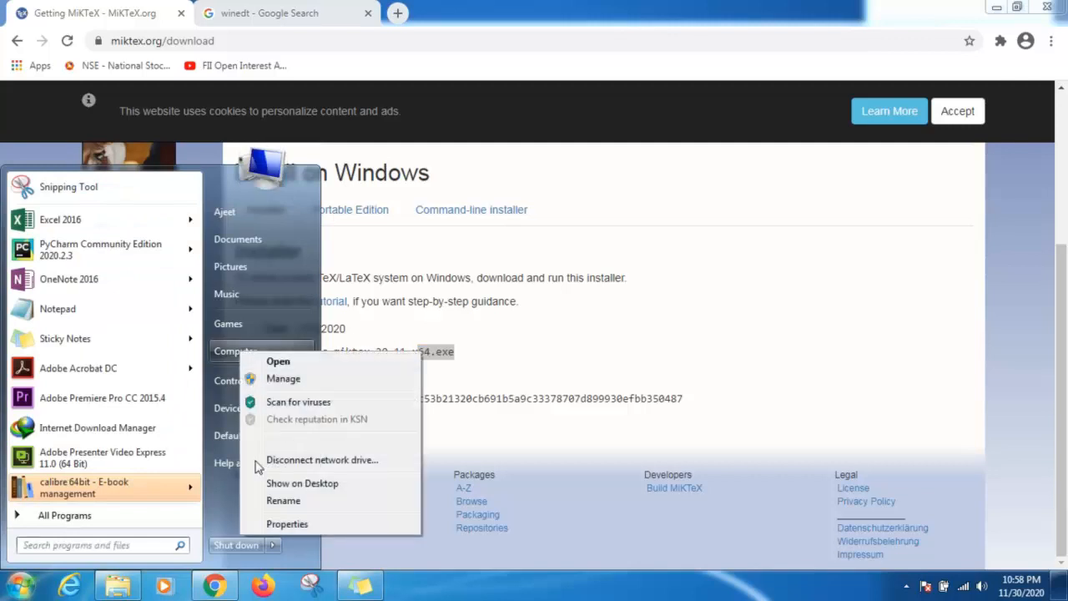
click(287, 524)
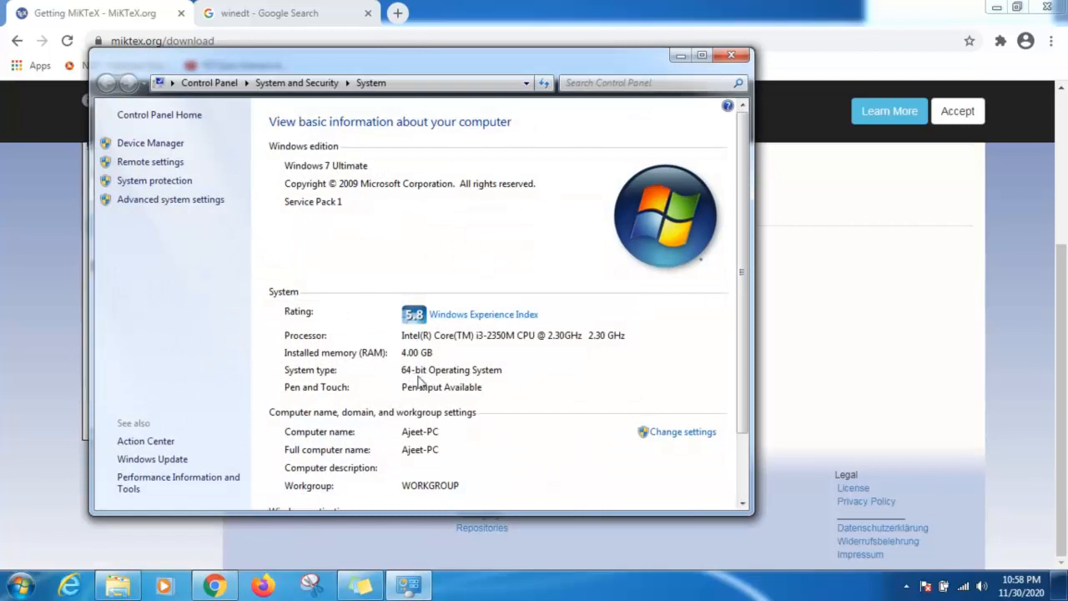
mouse_move(749, 90)
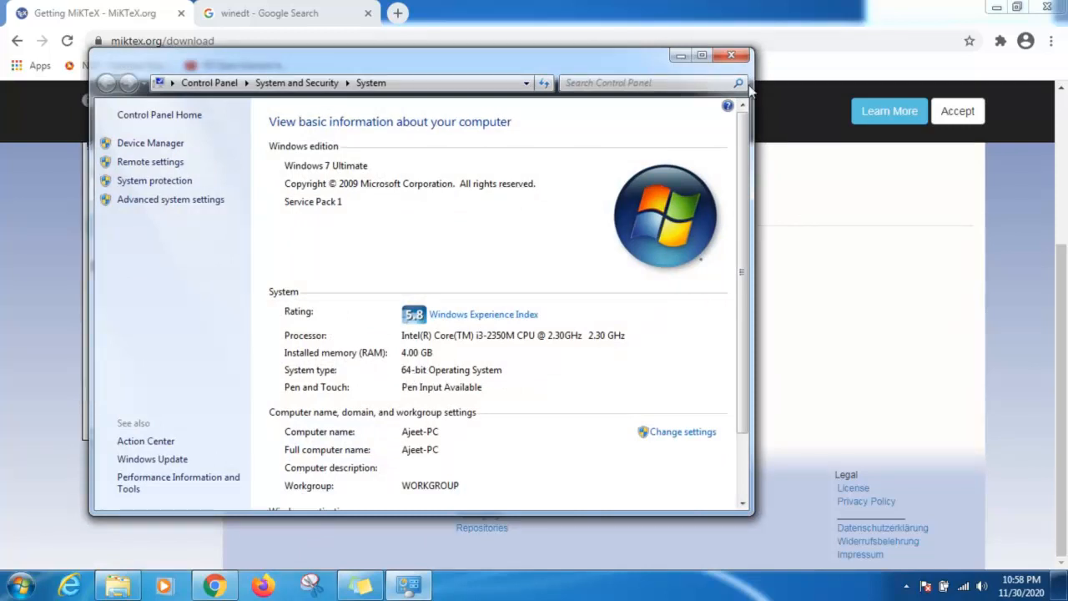
click(731, 55)
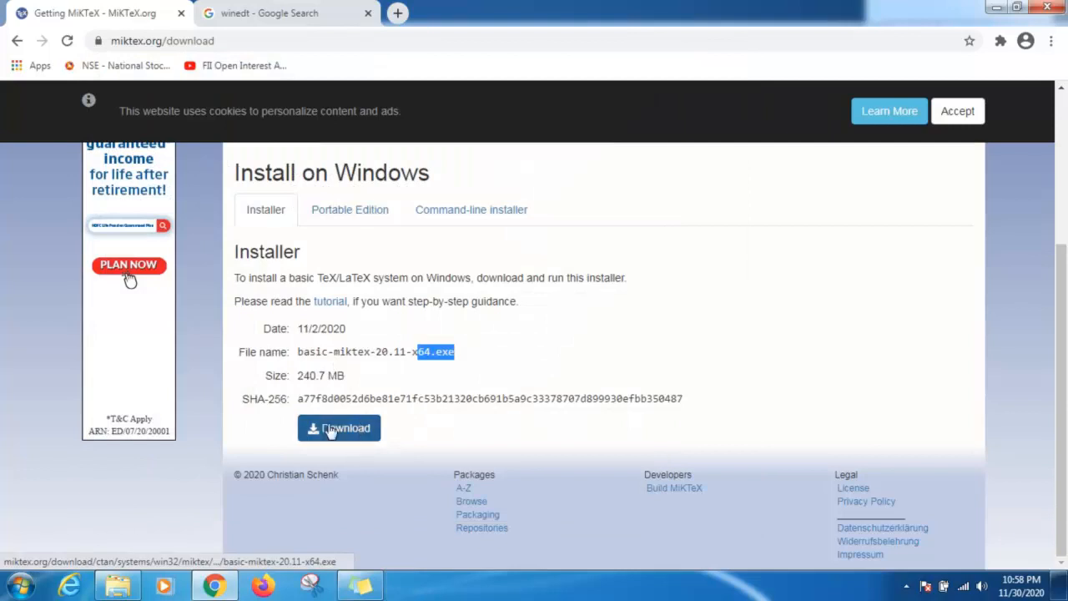
- Request the basic-miktex-20.11-x64.exe download and confirm Start Download in the file info prompt
click(337, 428)
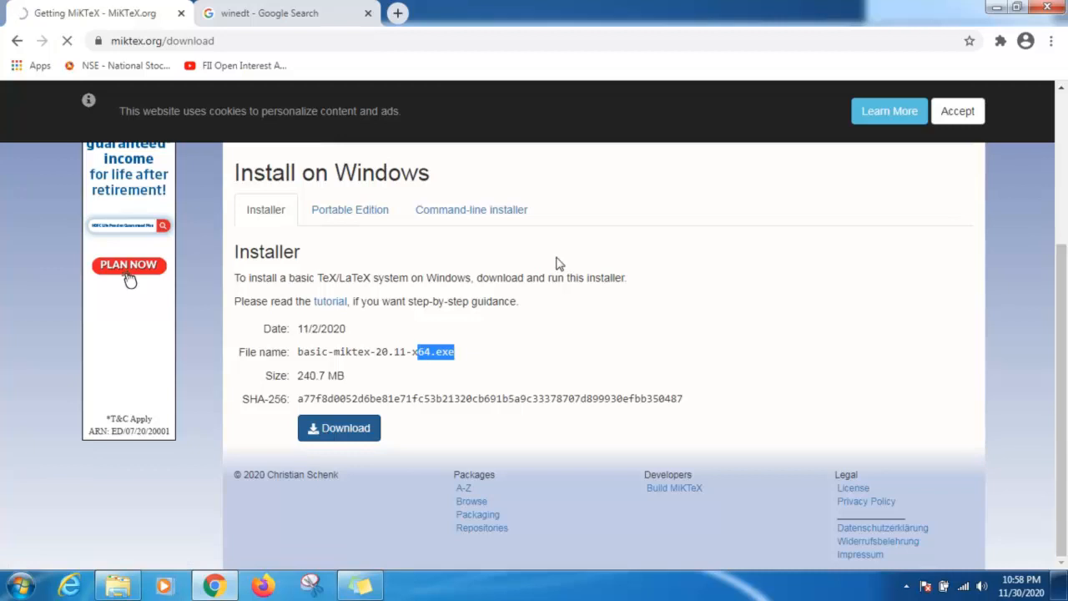
click(338, 427)
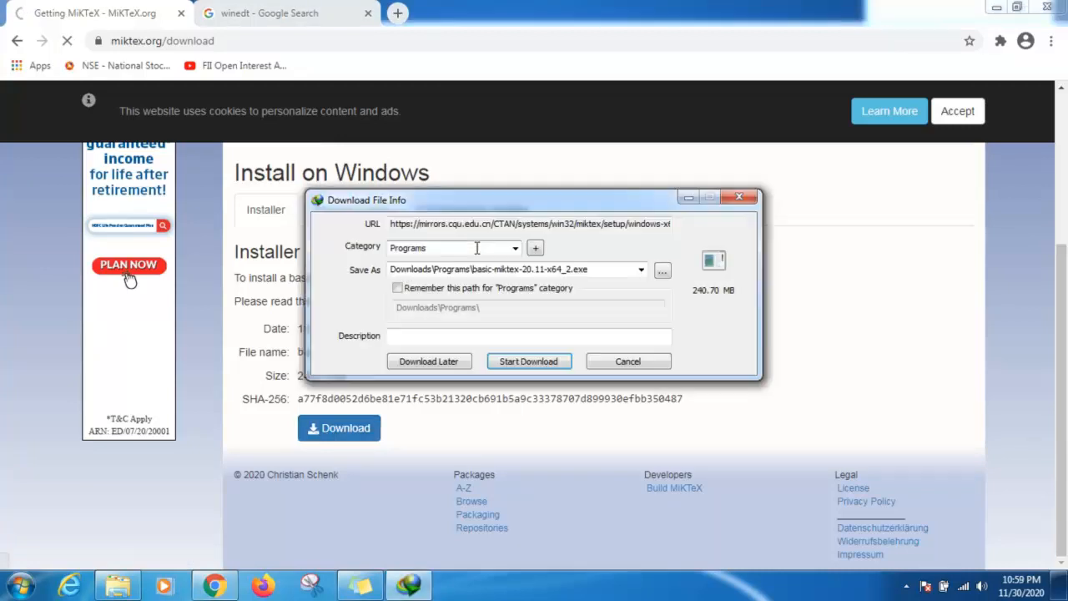
click(627, 360)
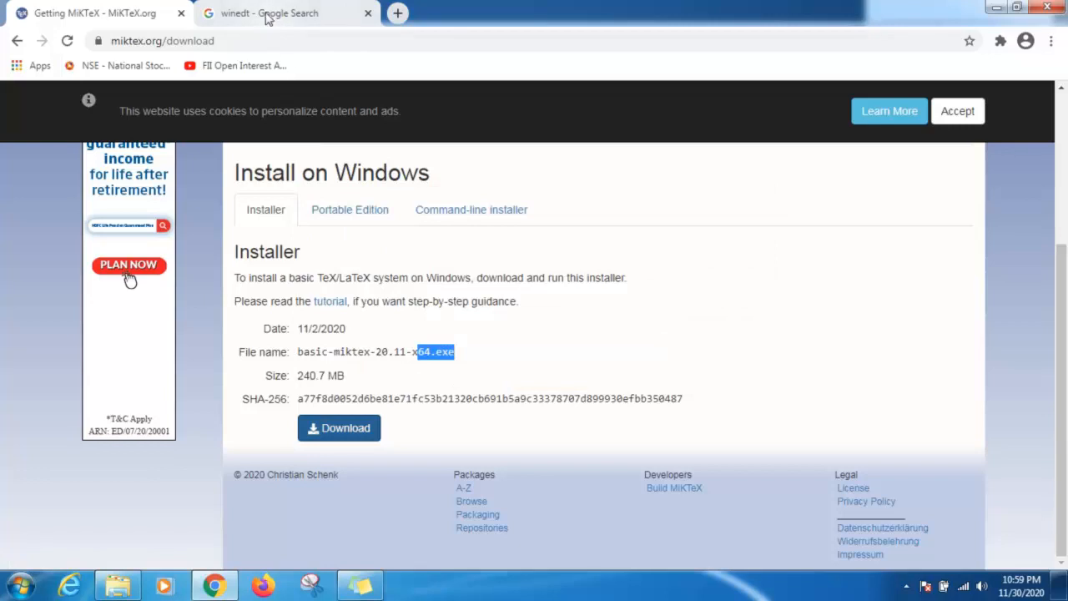
- From the winedt search results, reach WinEdt's Downloads and Links page listing the 10.3 installers
click(284, 14)
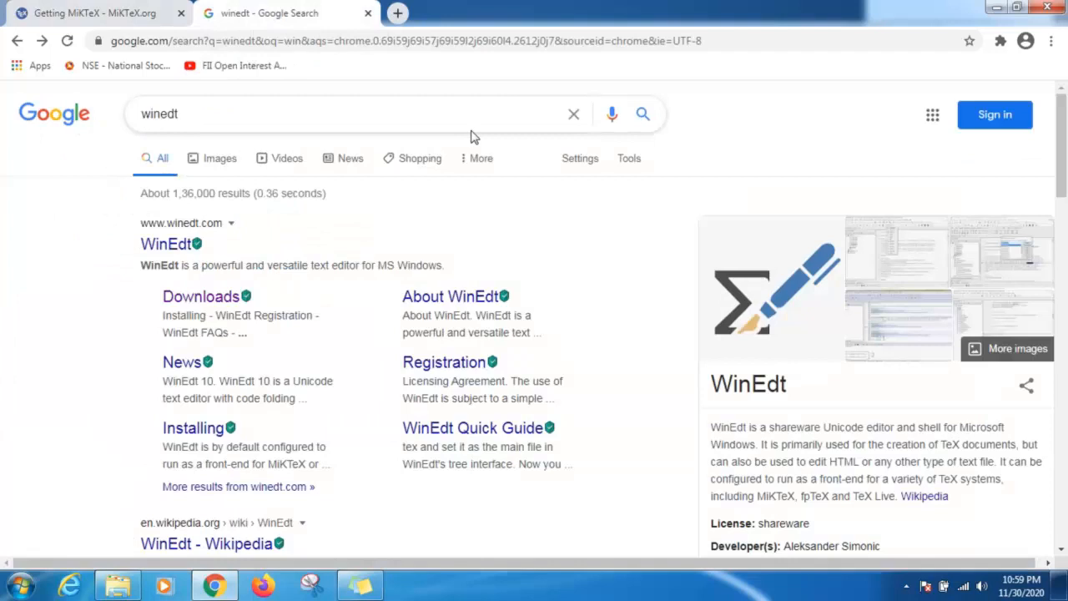
mouse_move(165, 243)
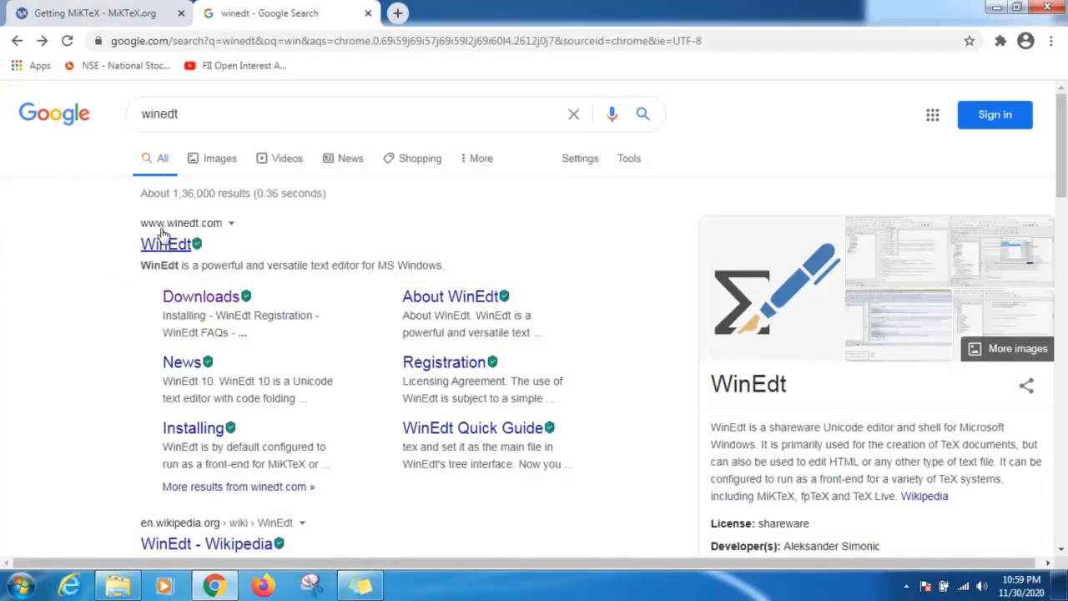
mouse_move(176, 235)
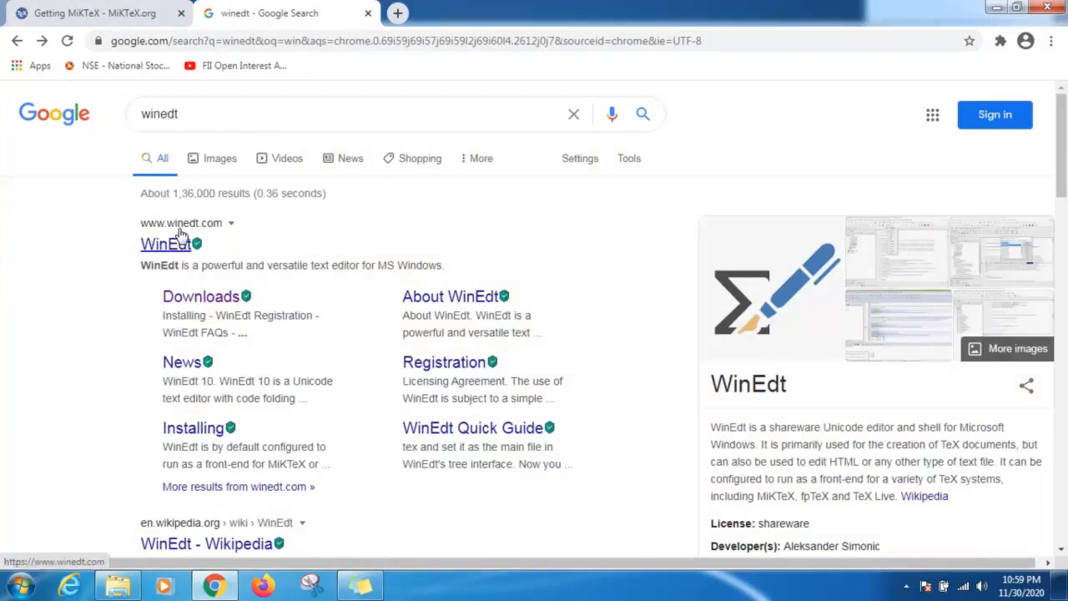
click(165, 244)
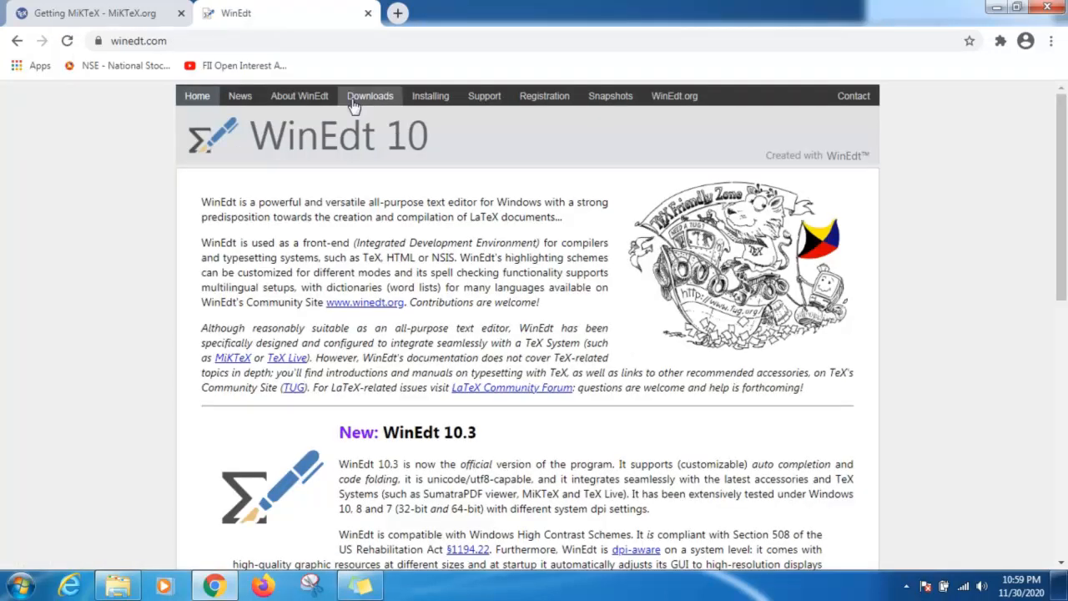
click(371, 95)
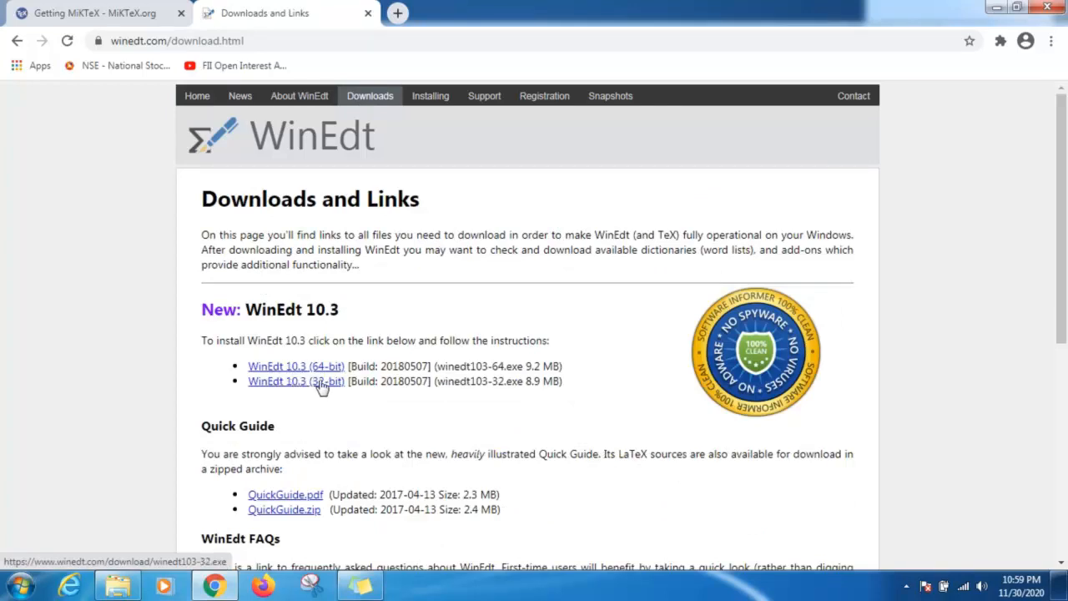
mouse_move(300, 371)
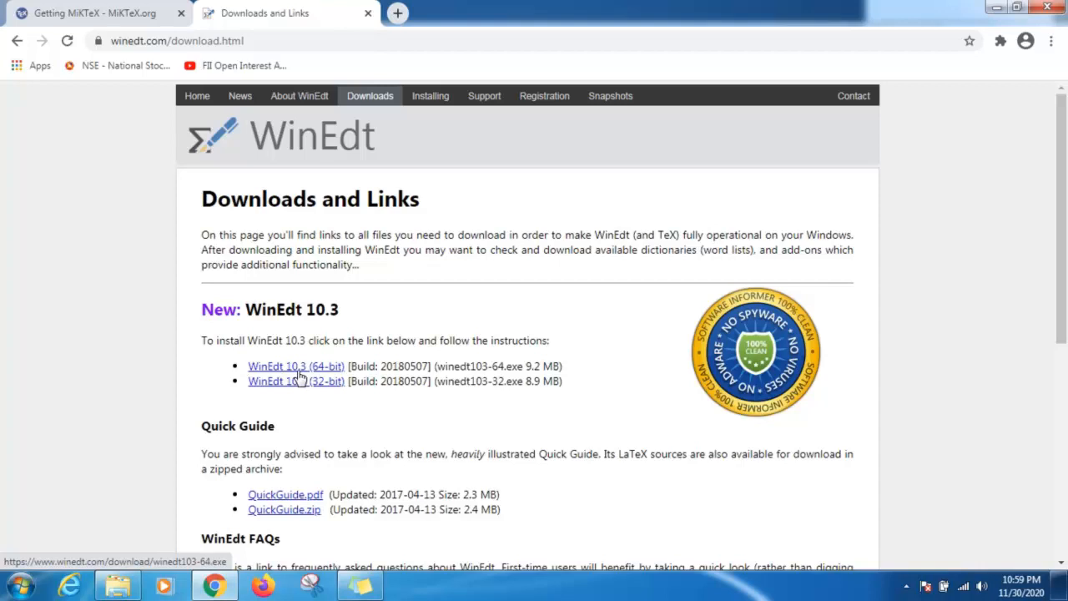
mouse_move(237, 354)
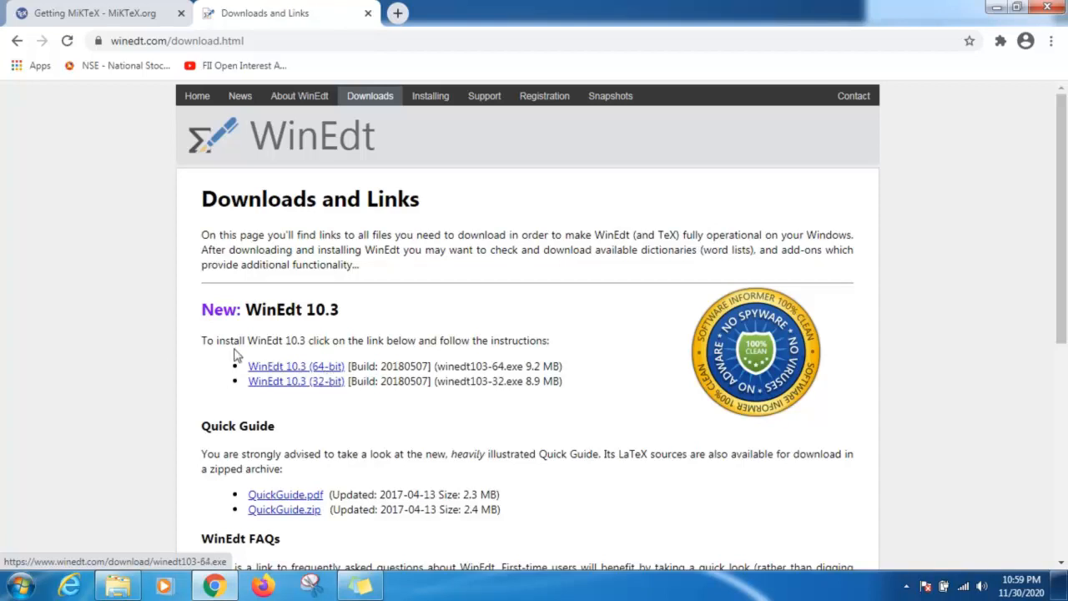
mouse_move(320, 374)
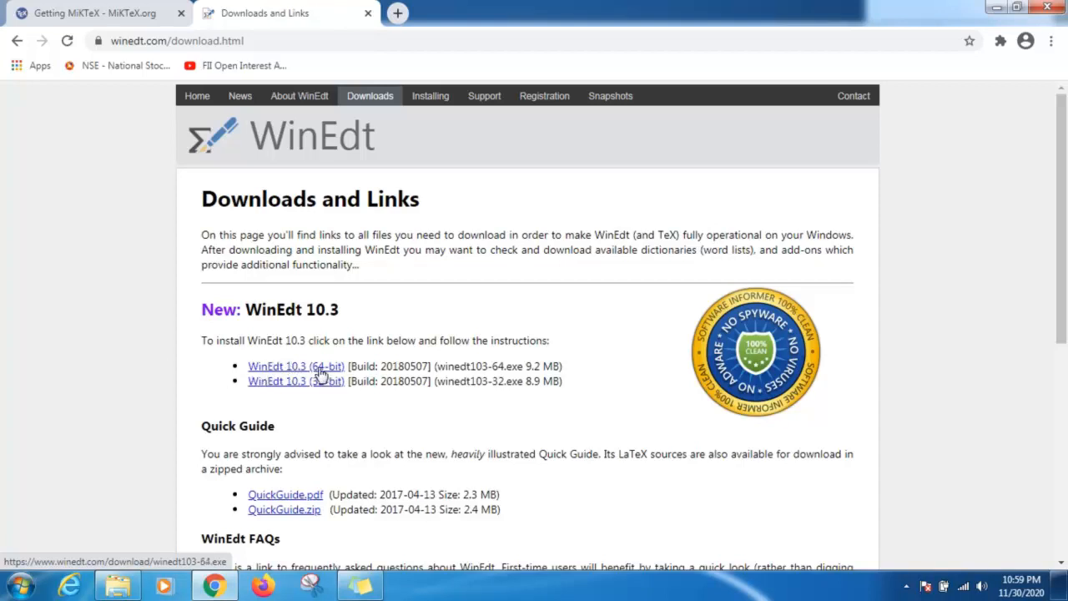
mouse_move(213, 289)
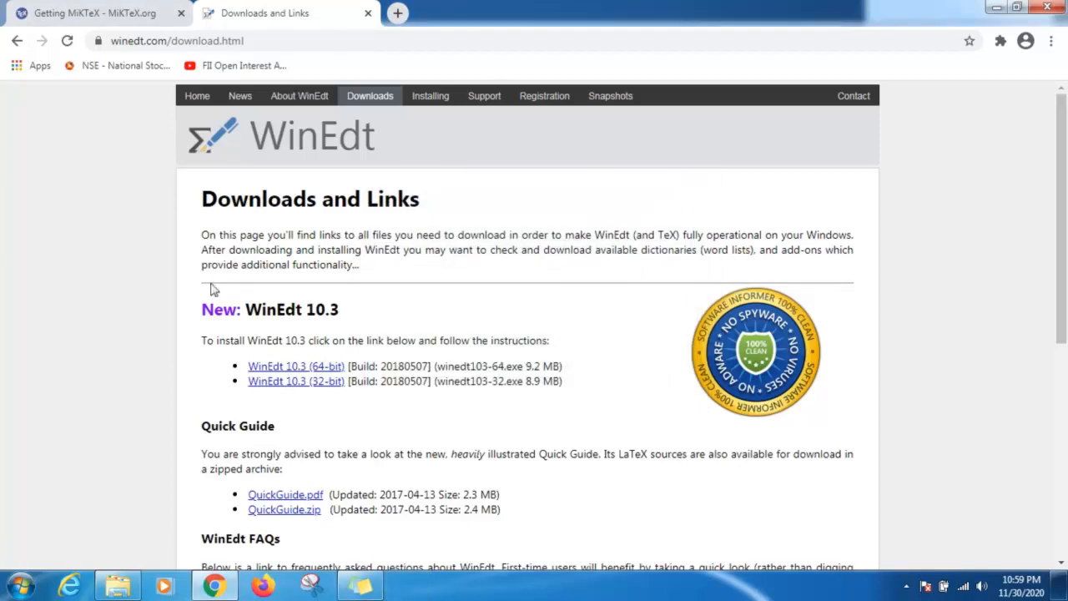
- Bring up the LateX folder in Windows Explorer and select the basic-miktex-20.11-x64 installer
click(117, 584)
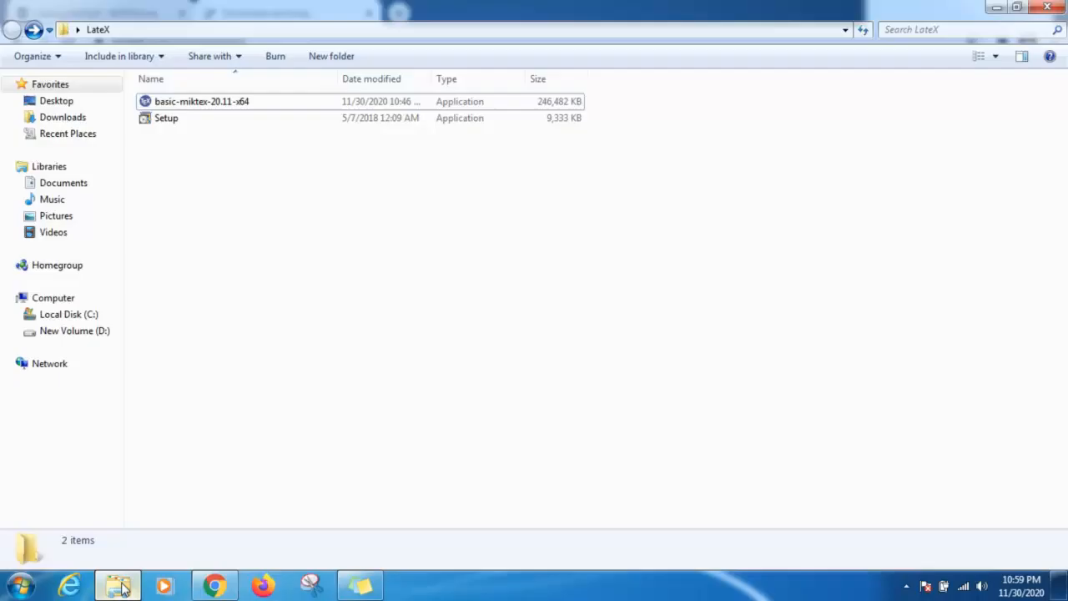
mouse_move(194, 187)
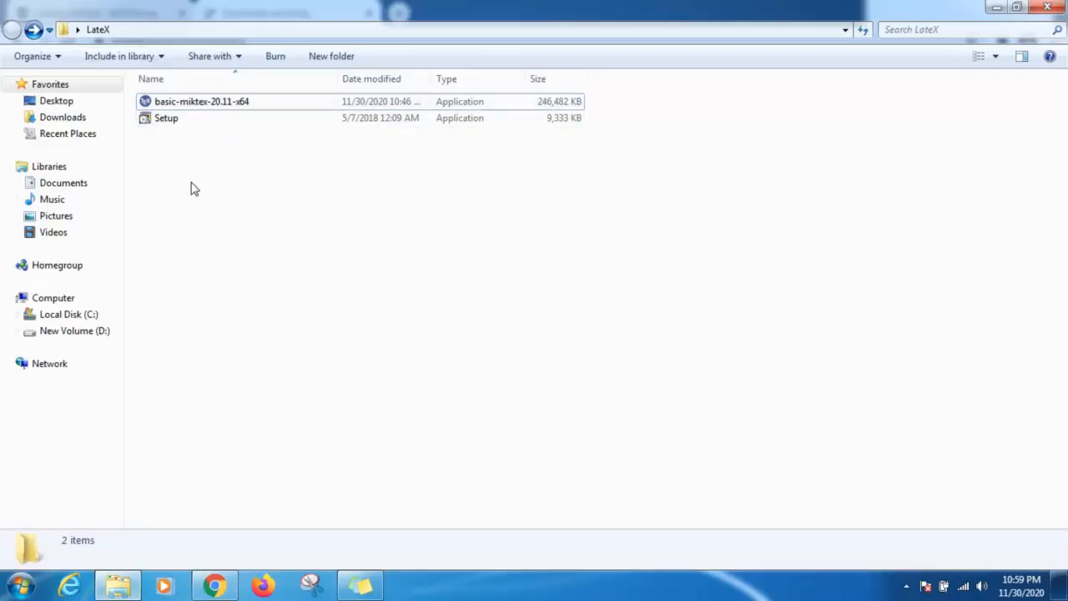
mouse_move(200, 117)
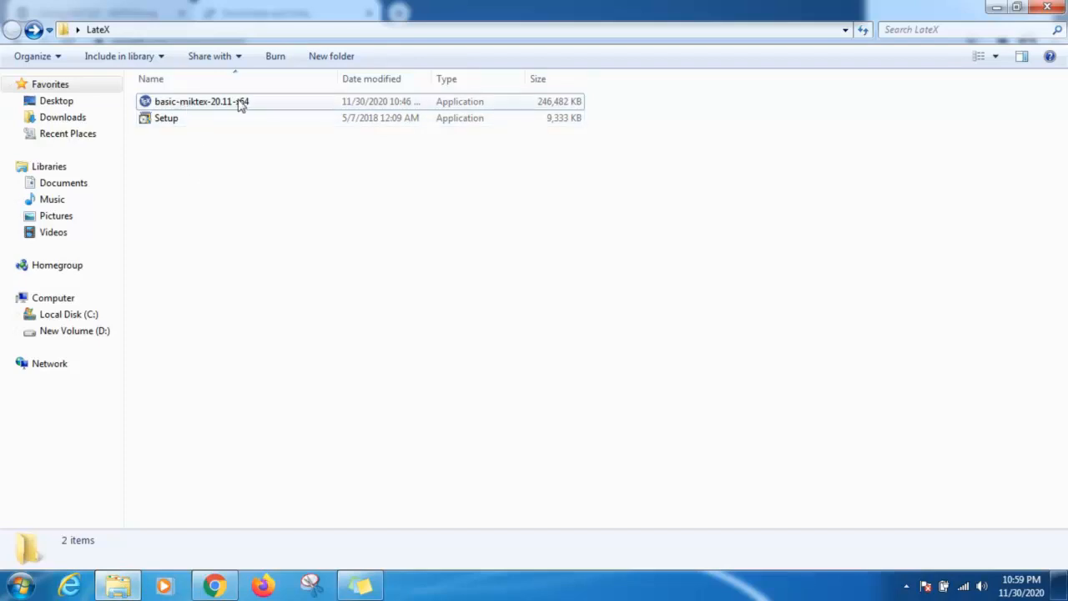
click(201, 102)
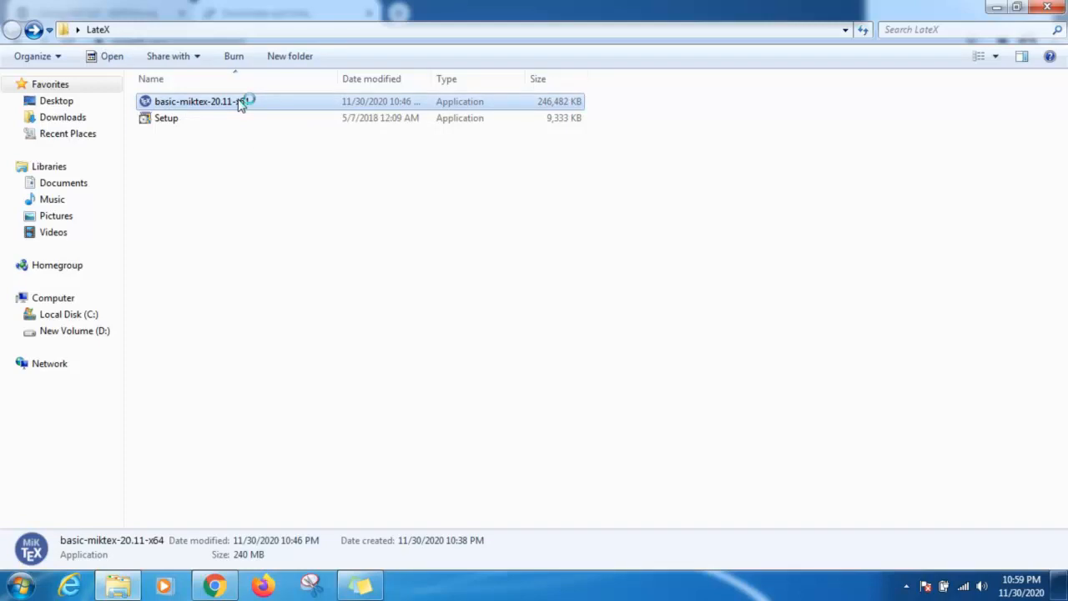
- Launch the MiKTeX installer, accept the copying conditions, install for all users in the default folder
double_click(200, 102)
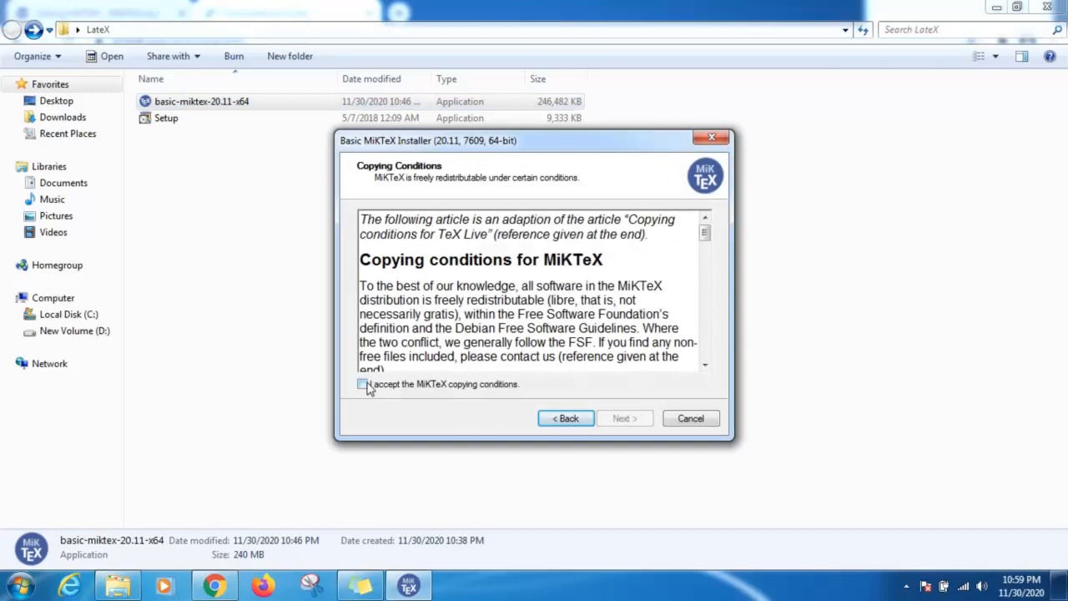
click(362, 384)
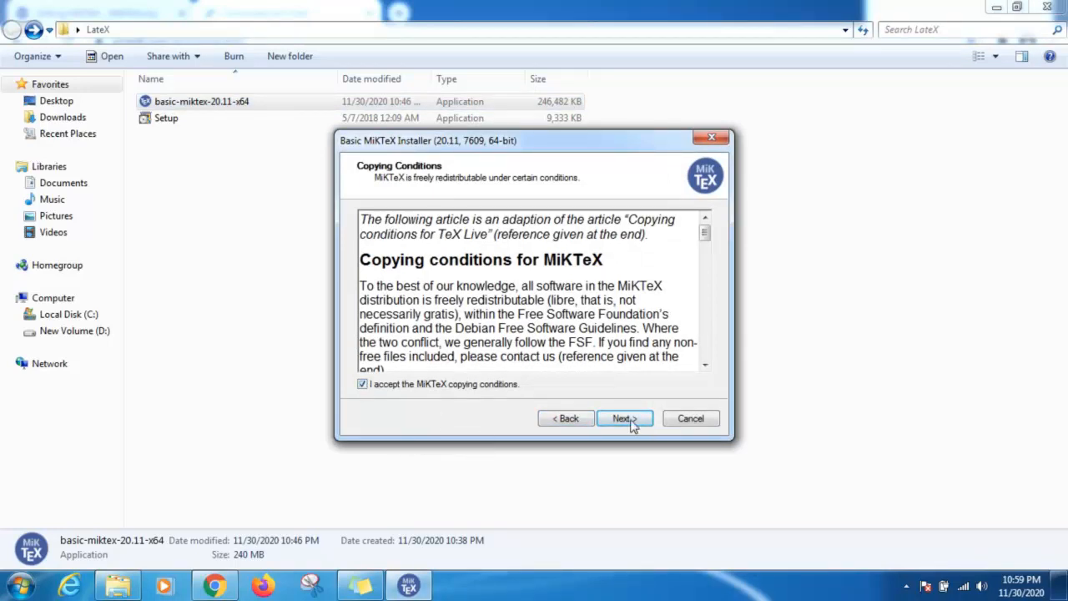
click(621, 418)
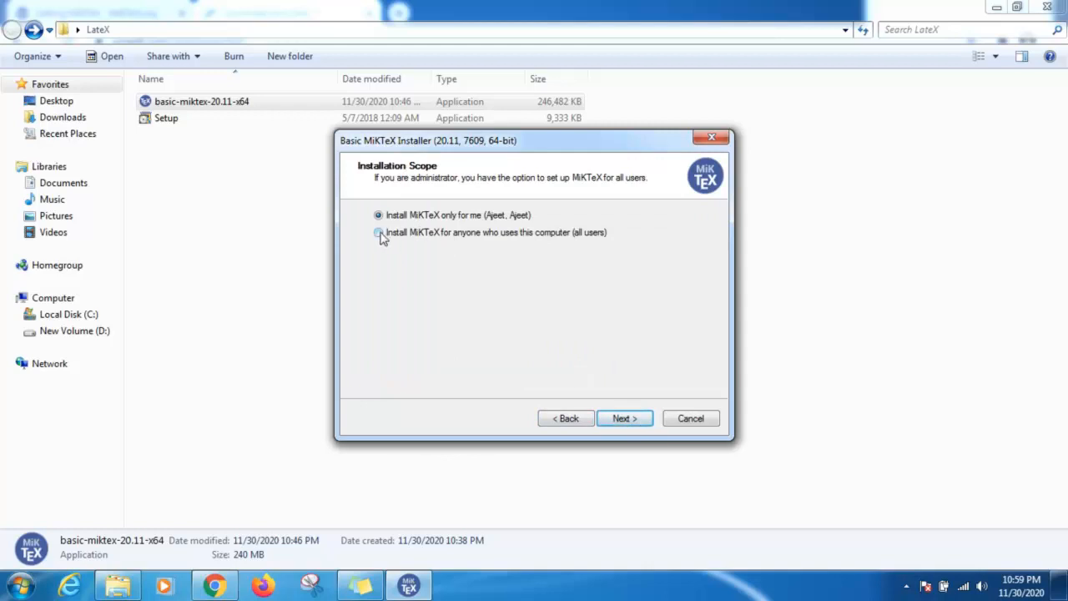
click(377, 232)
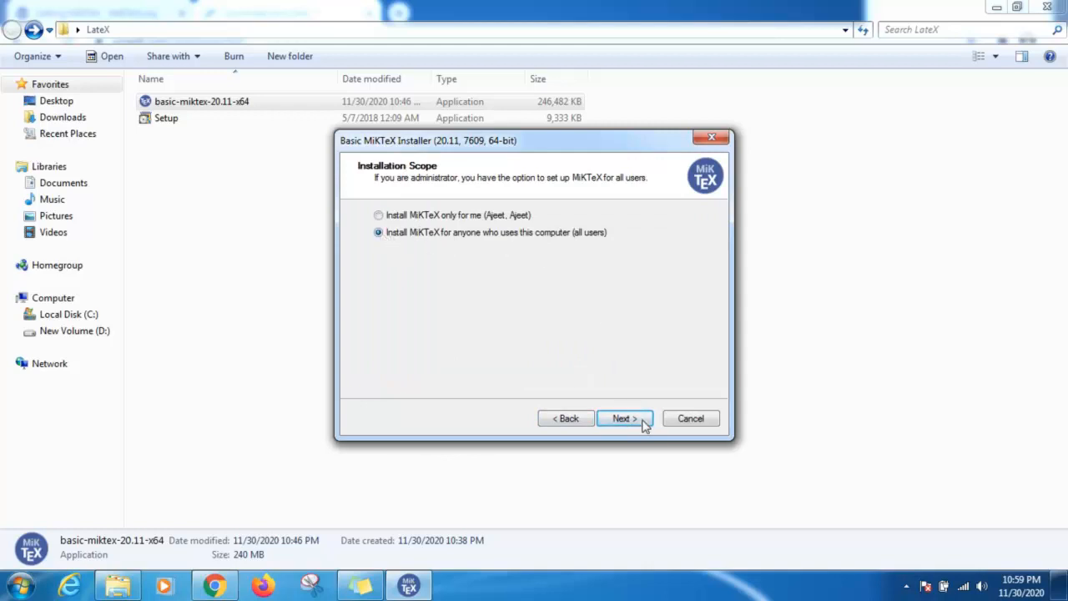
click(624, 417)
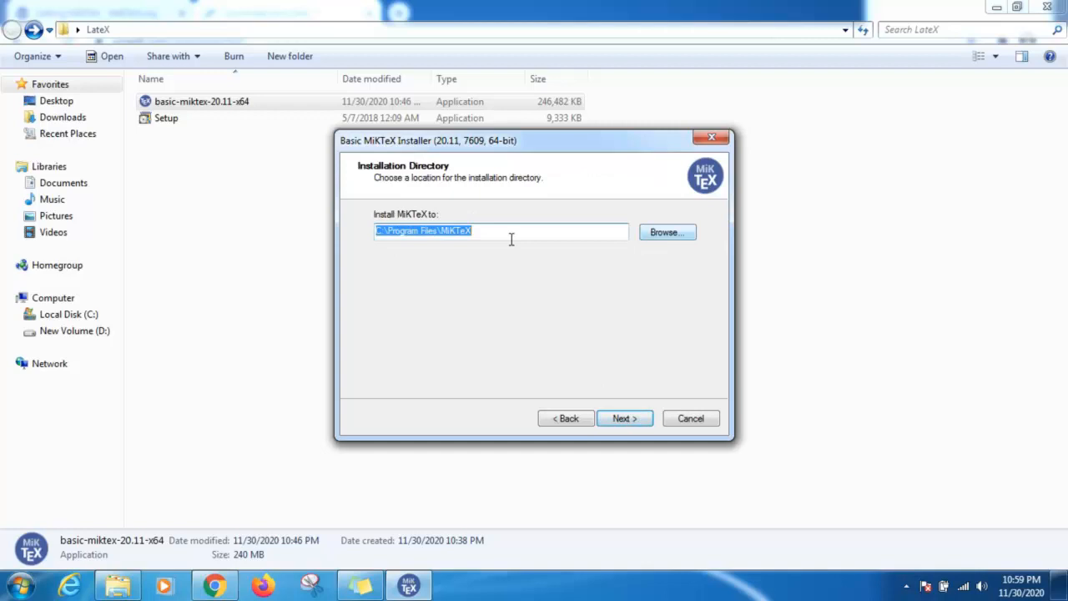
click(624, 418)
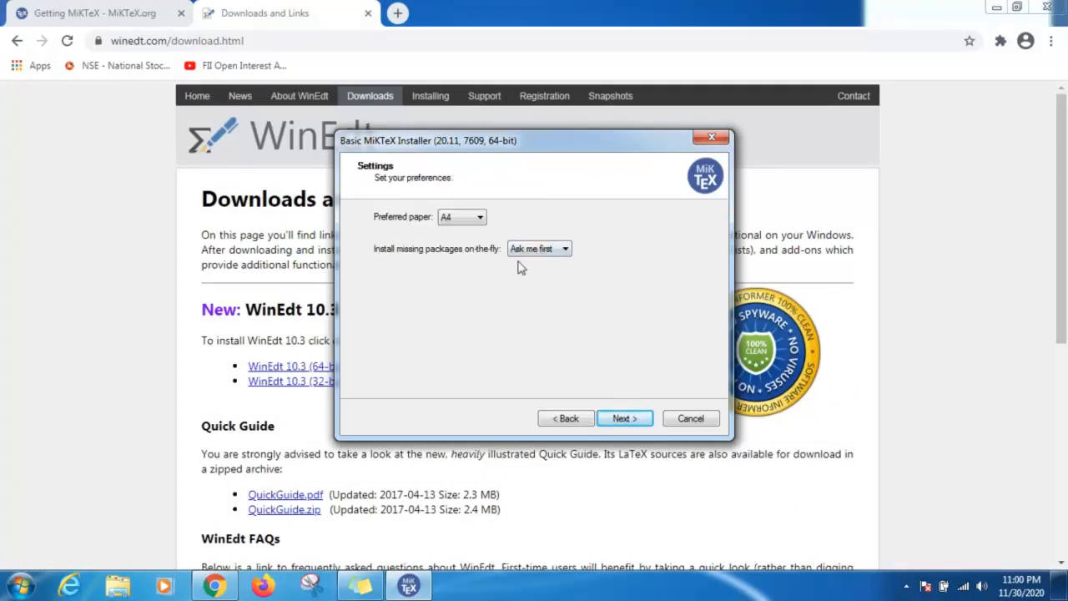
mouse_move(454, 261)
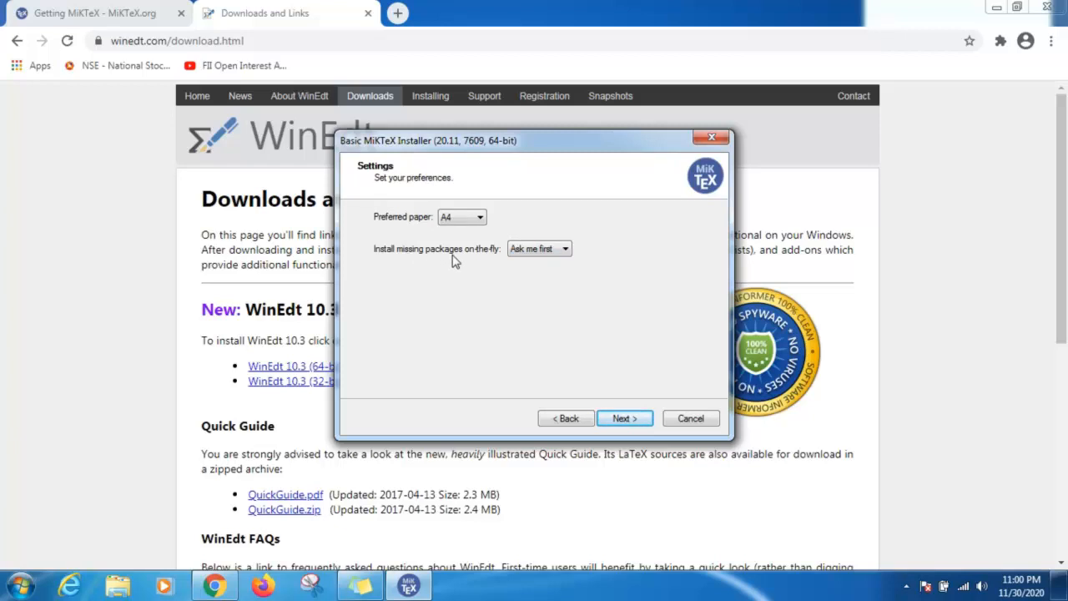
- Set 'Install missing packages on-the-fly' to Yes and start the installation
click(565, 248)
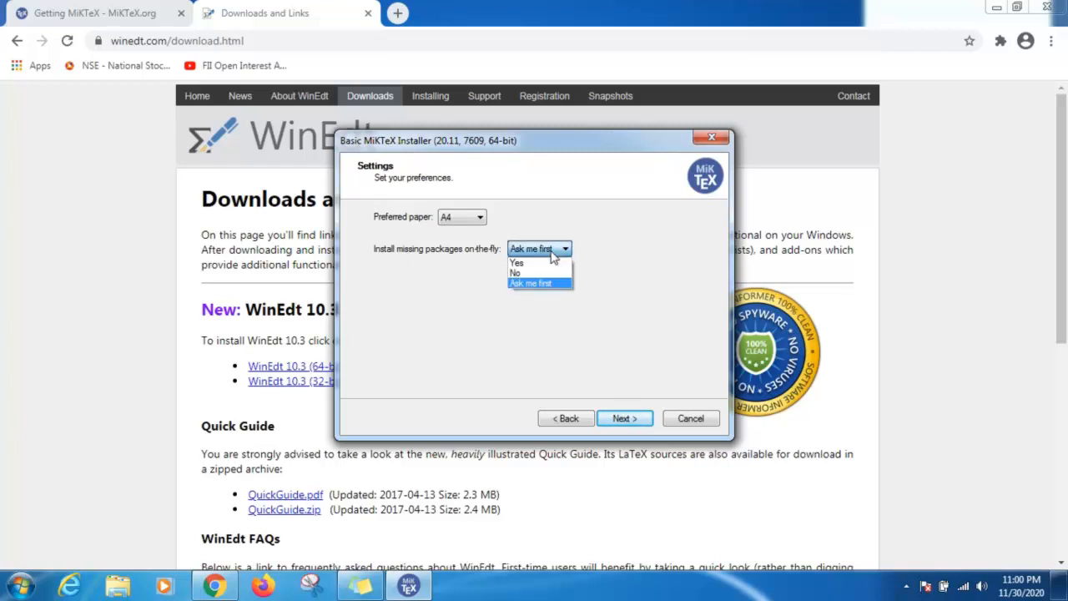
click(517, 264)
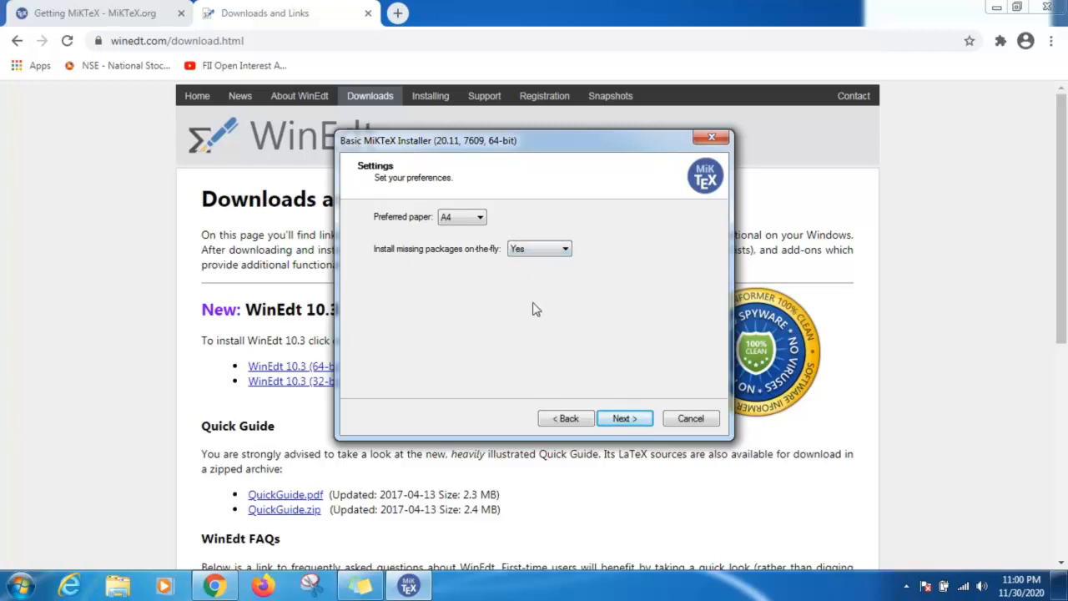
mouse_move(575, 275)
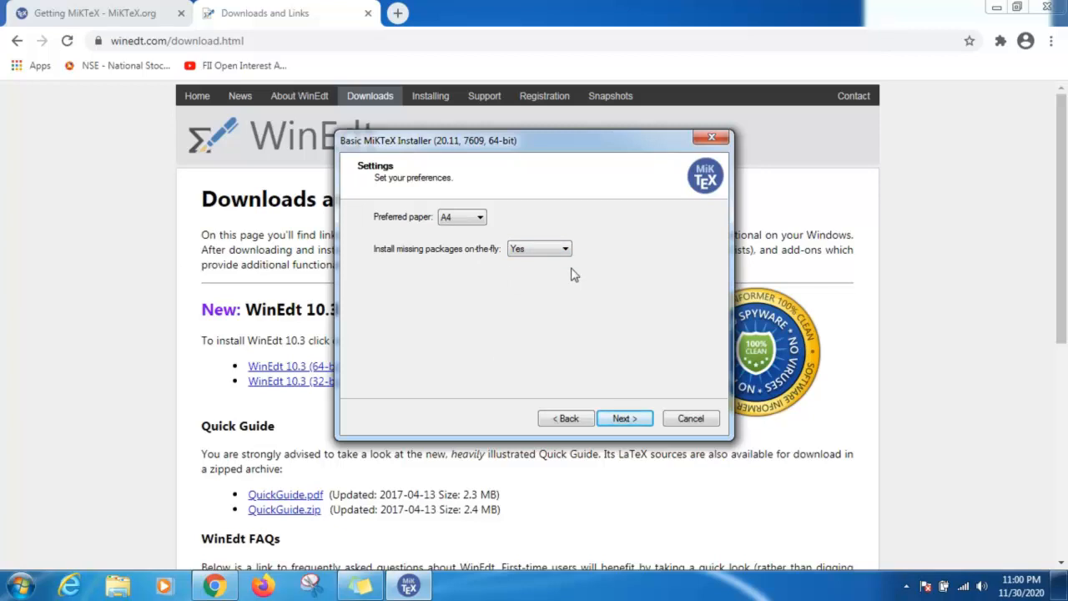
mouse_move(564, 350)
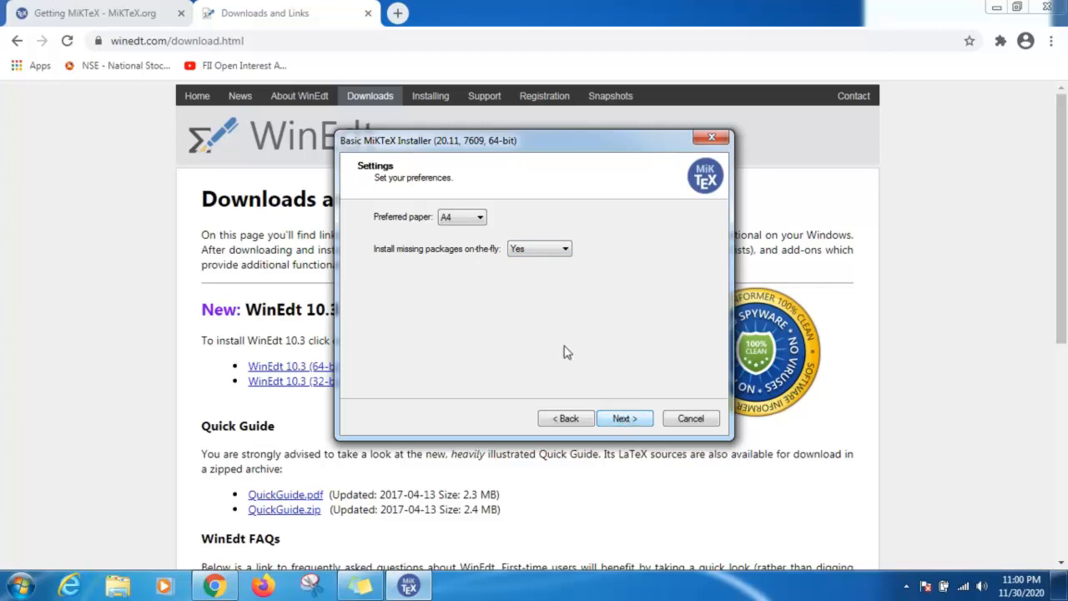
click(624, 417)
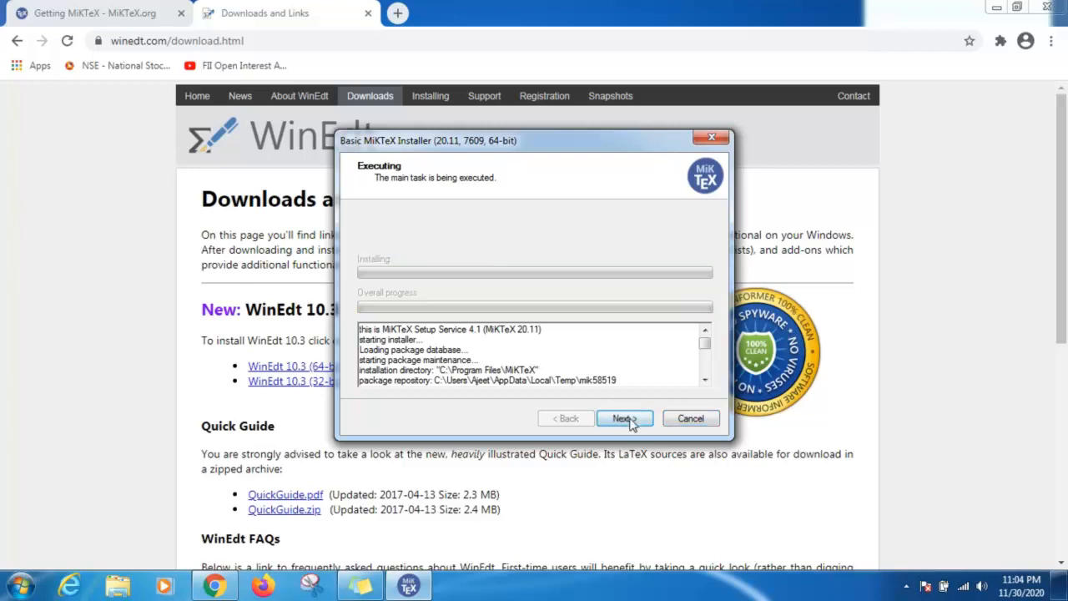
- Proceed after the installation task finishes, keep 'Check for updates now' ticked, and close the wizard
click(624, 417)
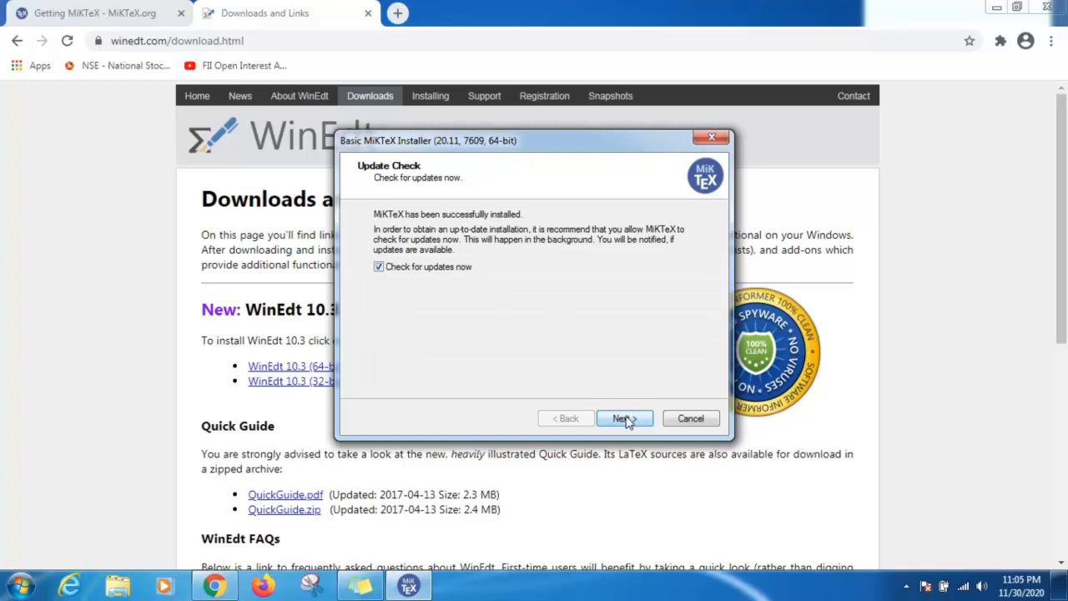
click(621, 417)
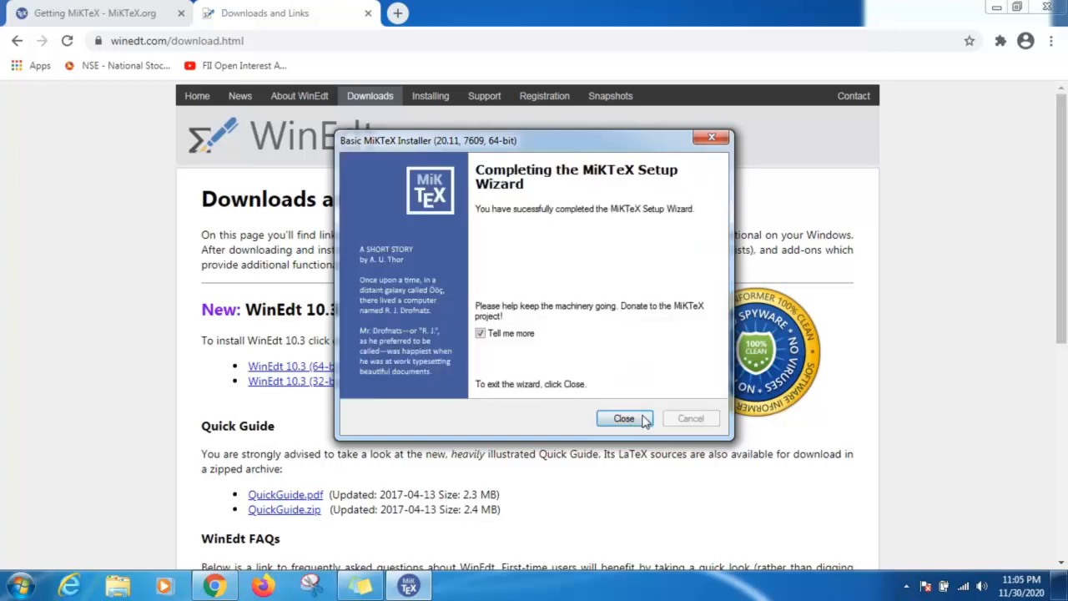
click(624, 417)
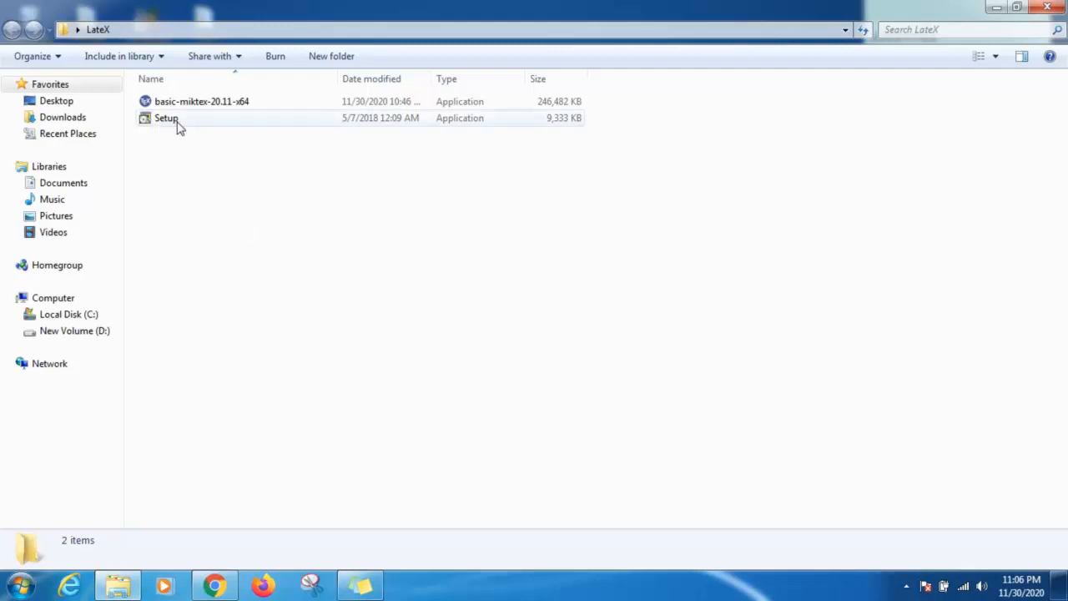
- Launch WinEdt Setup, accept the license and keep the admin installation and default Start Menu folder
click(167, 117)
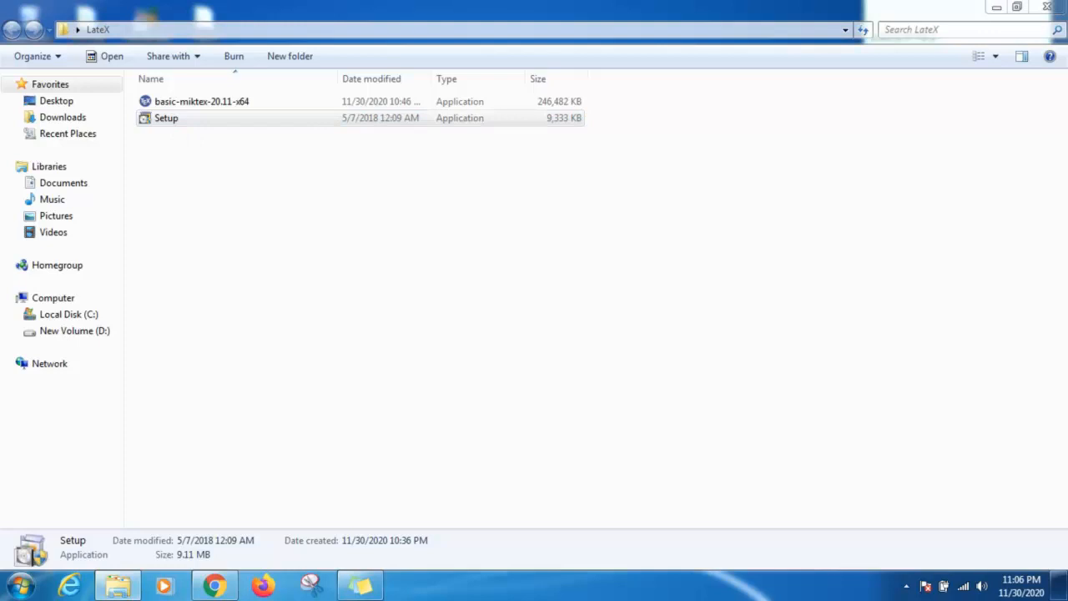
double_click(166, 117)
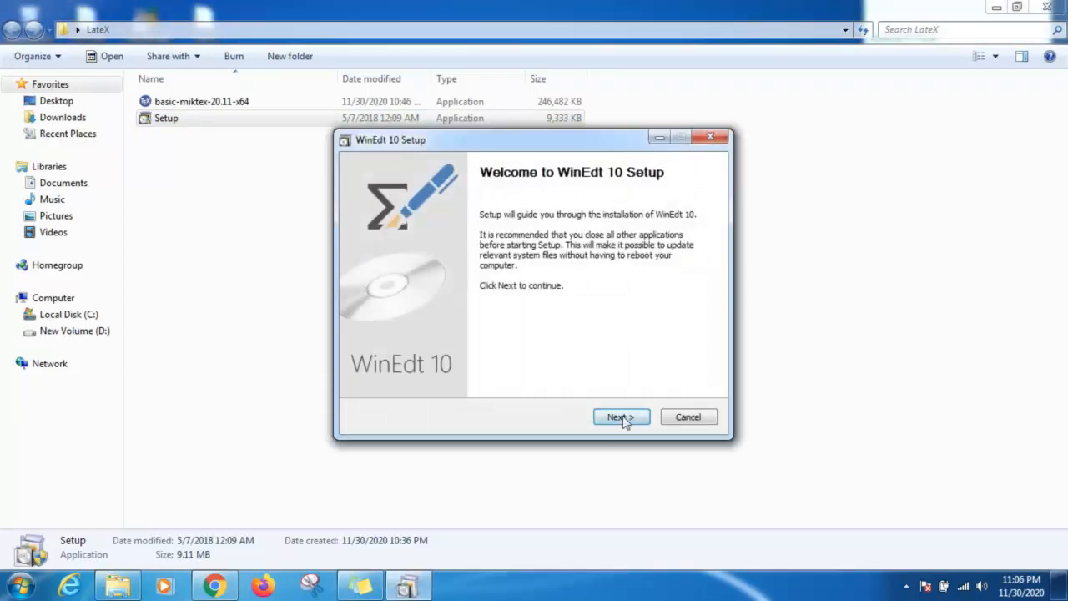
click(621, 417)
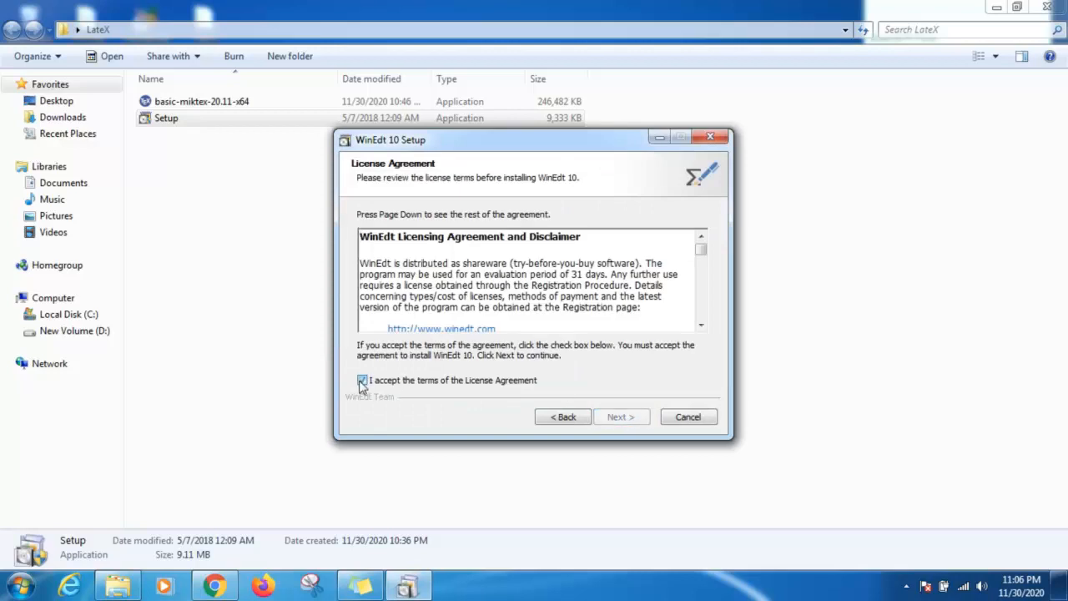
click(621, 417)
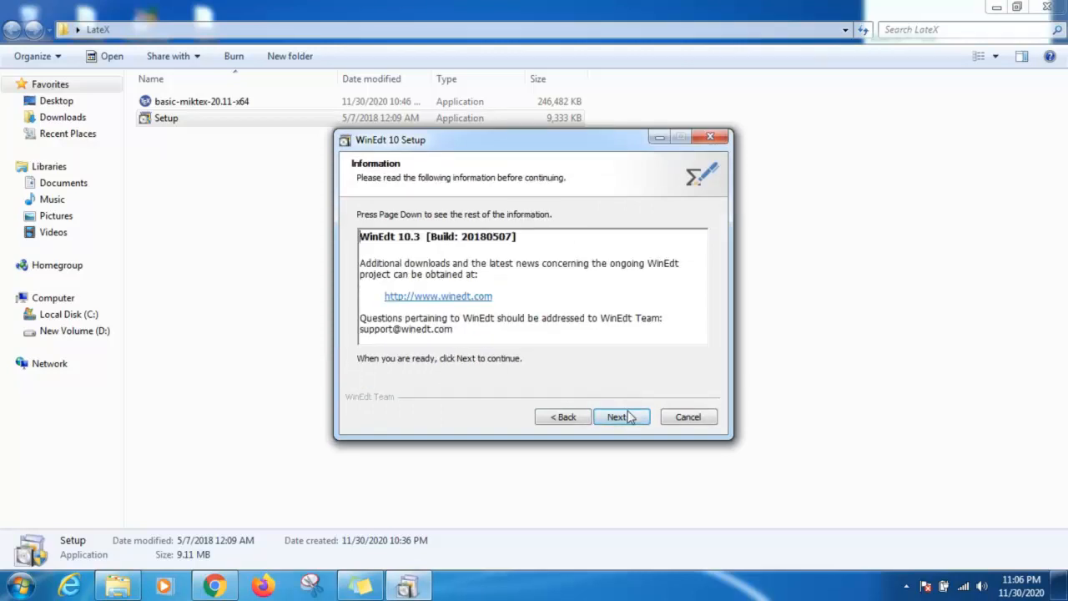
click(621, 417)
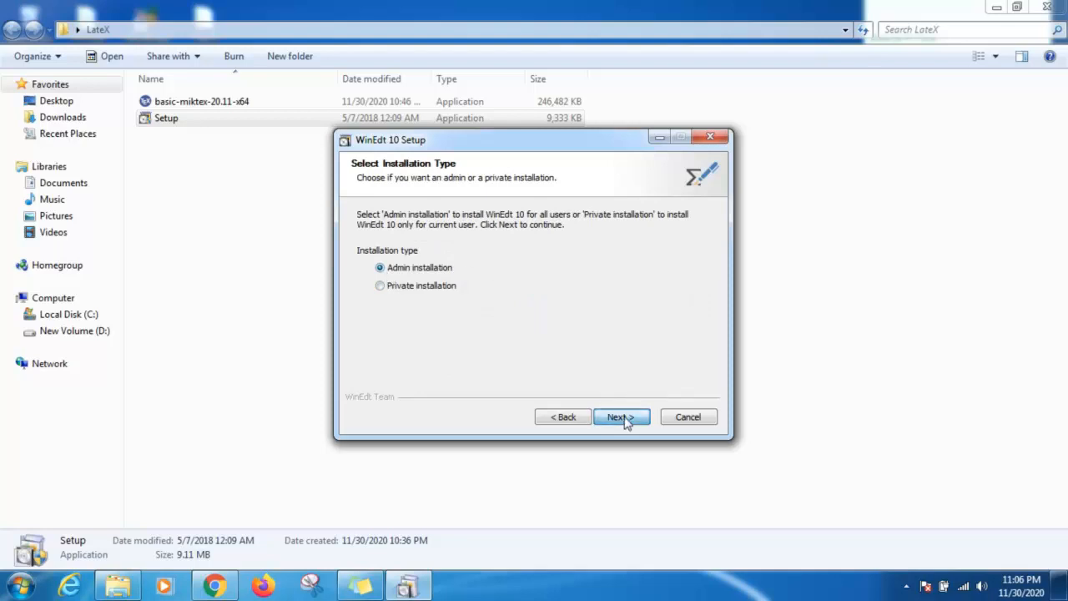
click(621, 417)
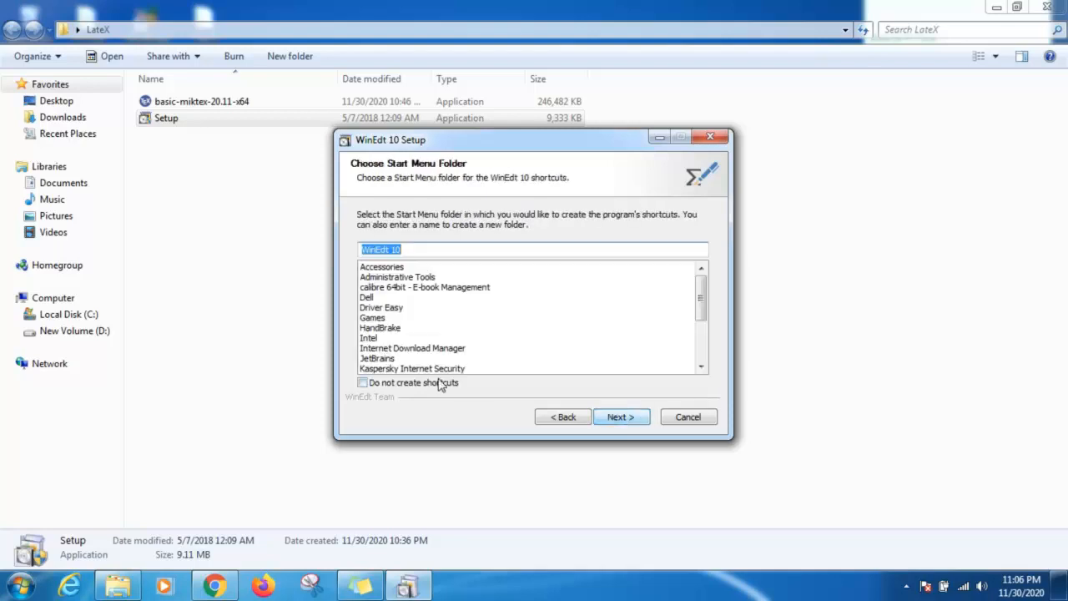
click(620, 417)
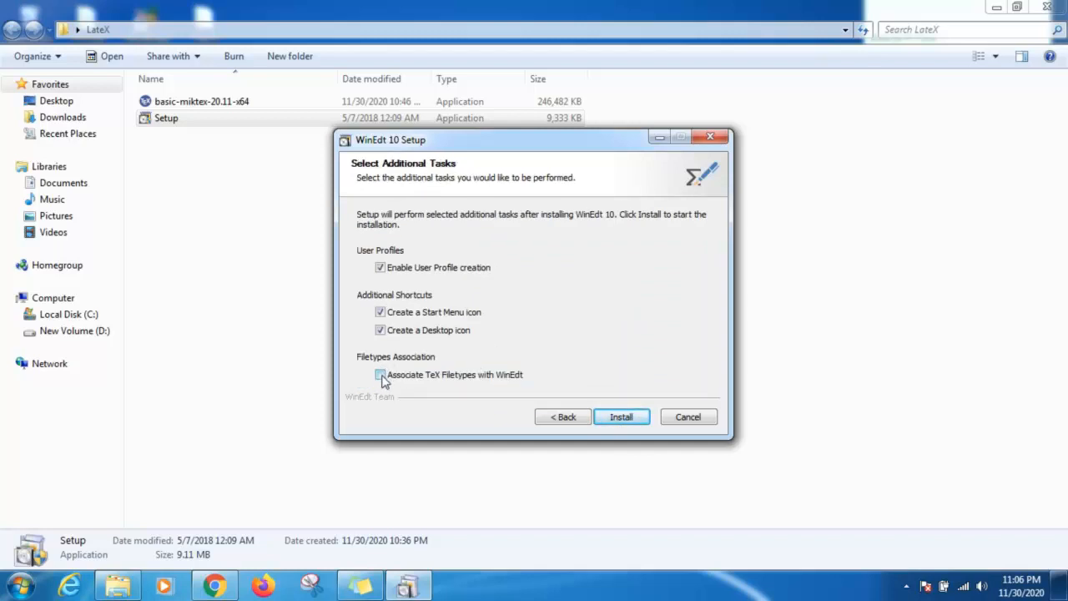
- Enable Associate TeX Filetypes, install WinEdt 10, and finish without launching WinEdt
click(380, 374)
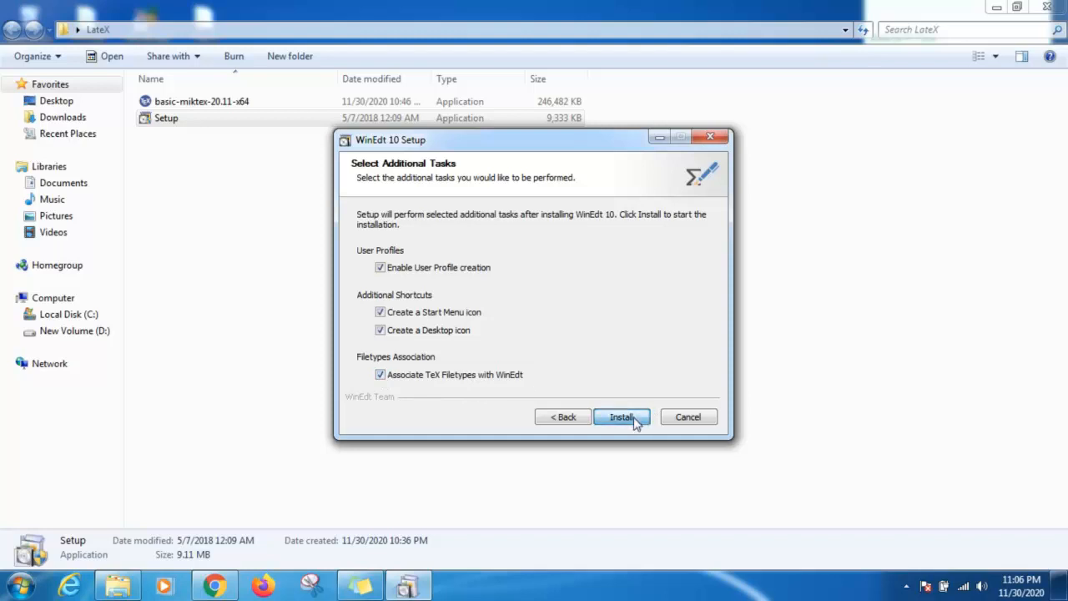
click(621, 417)
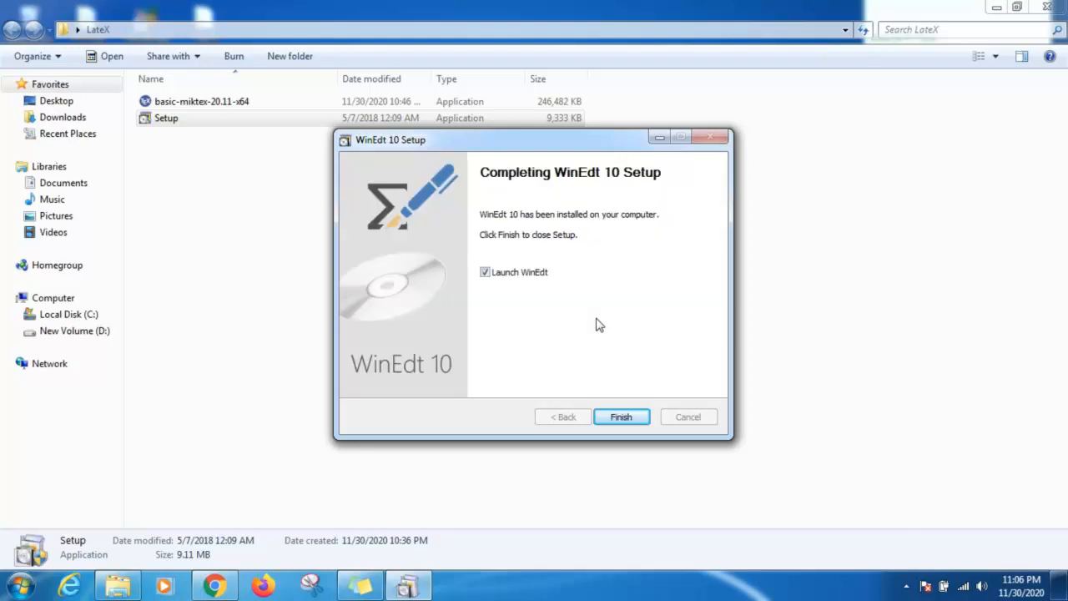
mouse_move(492, 284)
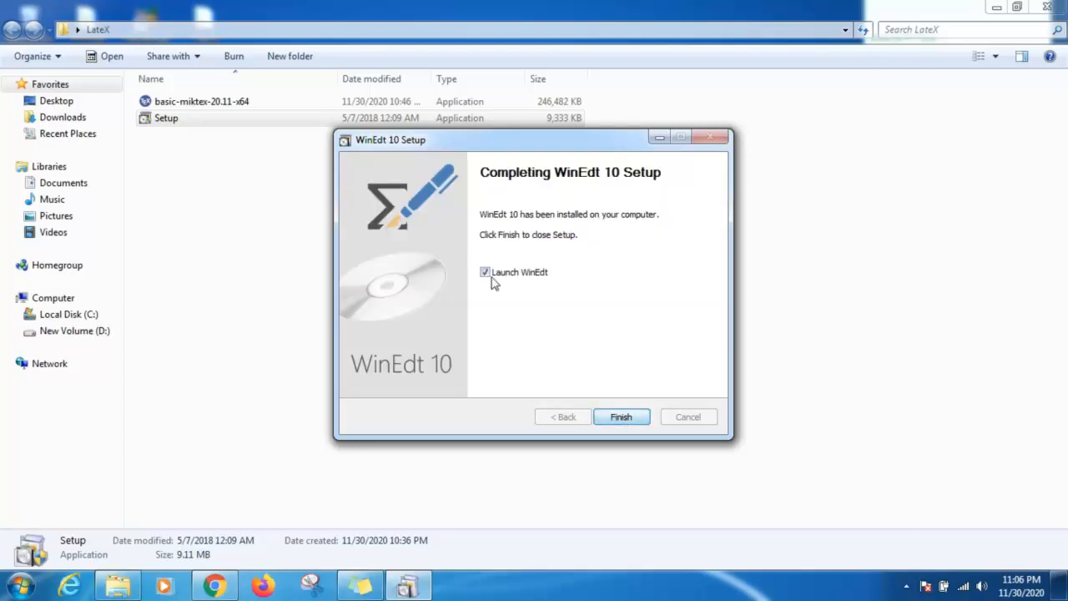
click(484, 272)
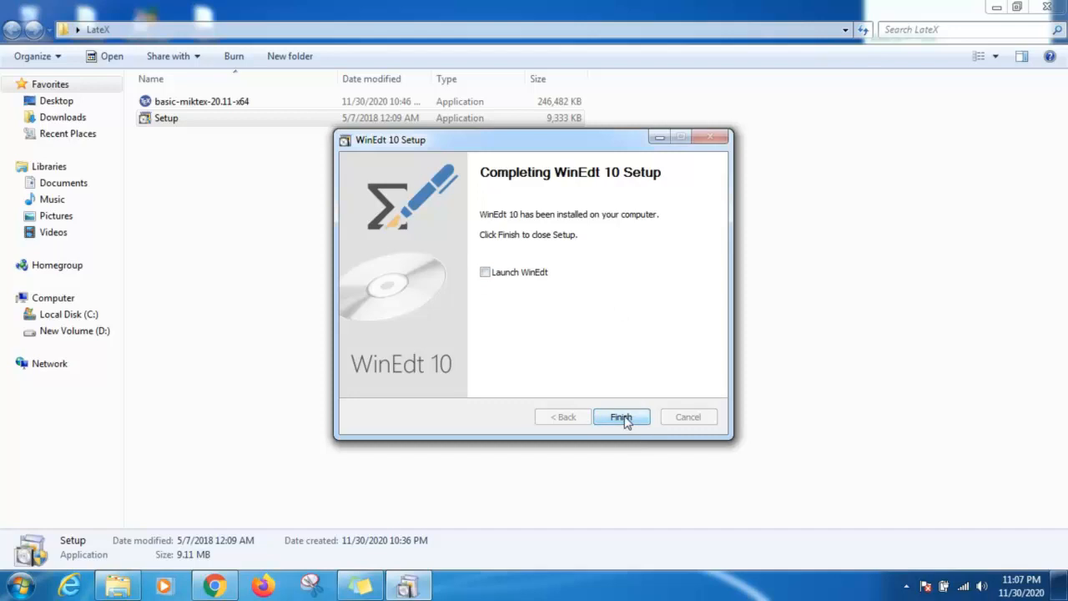
click(621, 418)
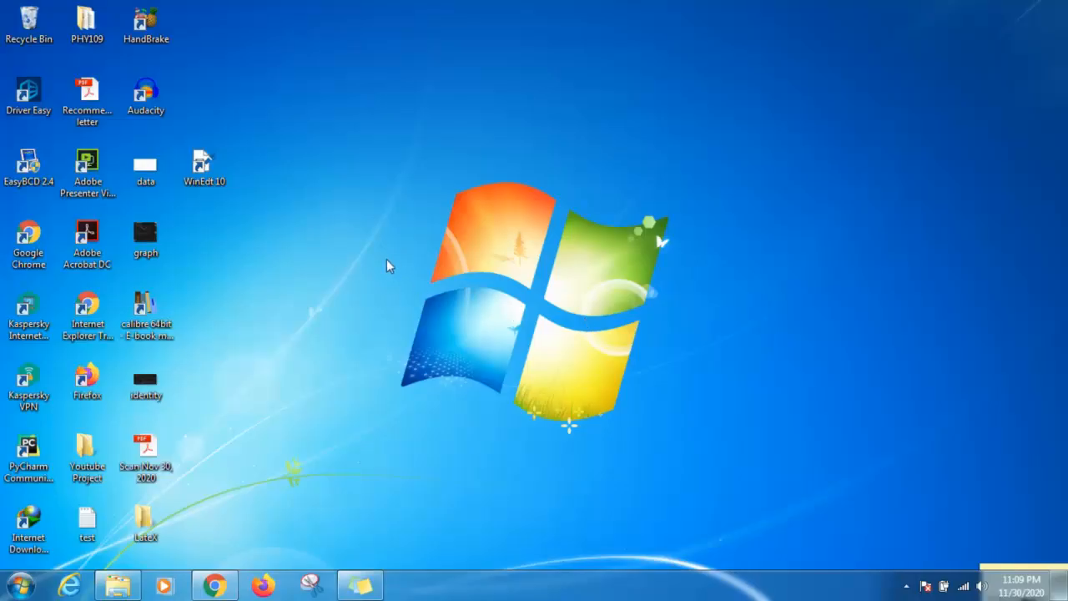
mouse_move(357, 250)
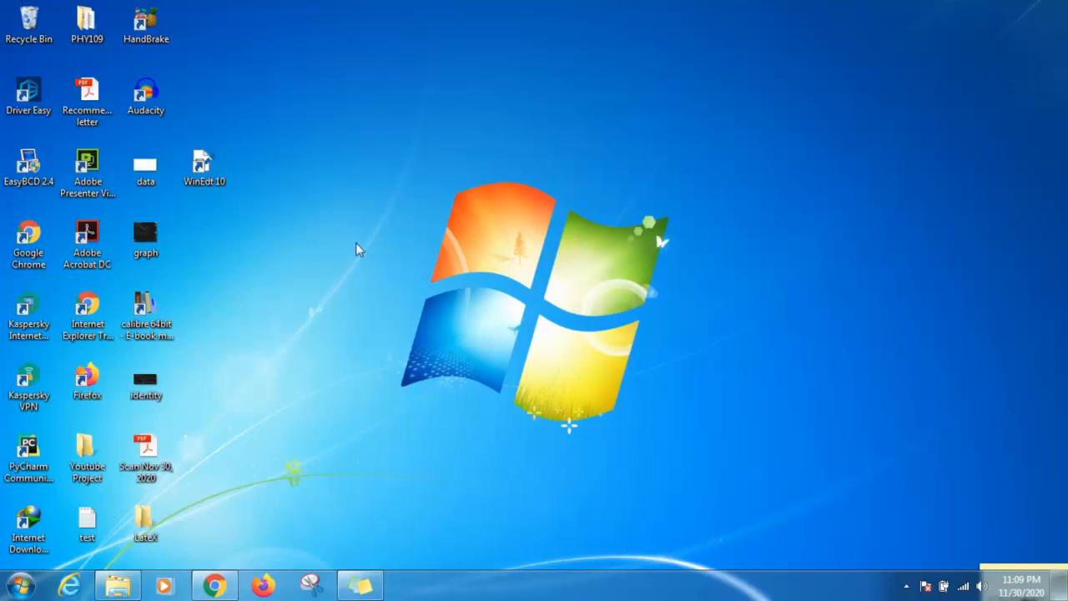
- Launch WinEdt 10 from its desktop shortcut to an empty editor window
click(204, 167)
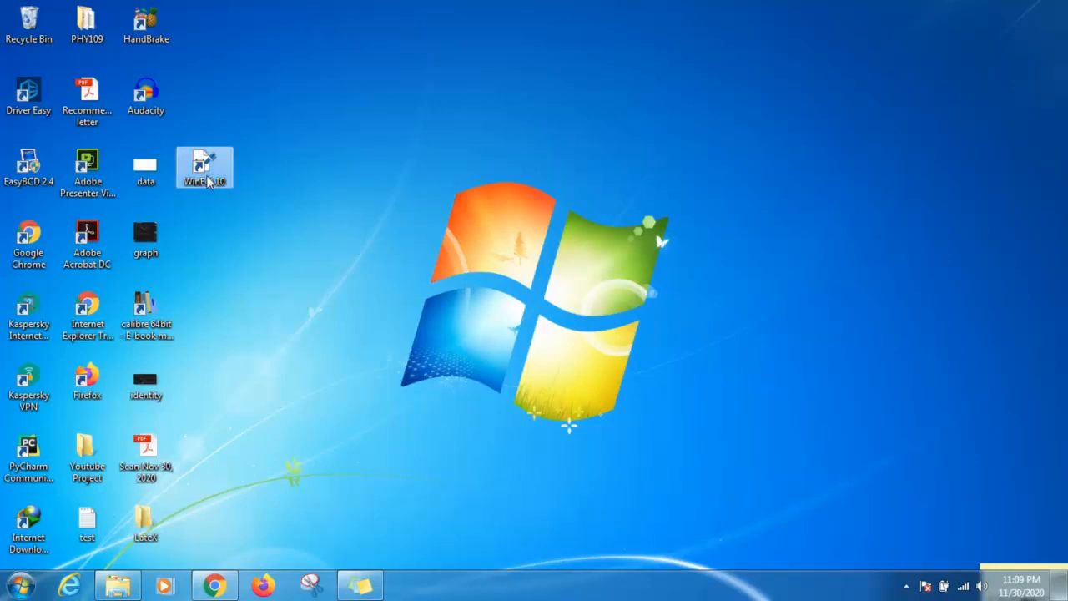
double_click(204, 166)
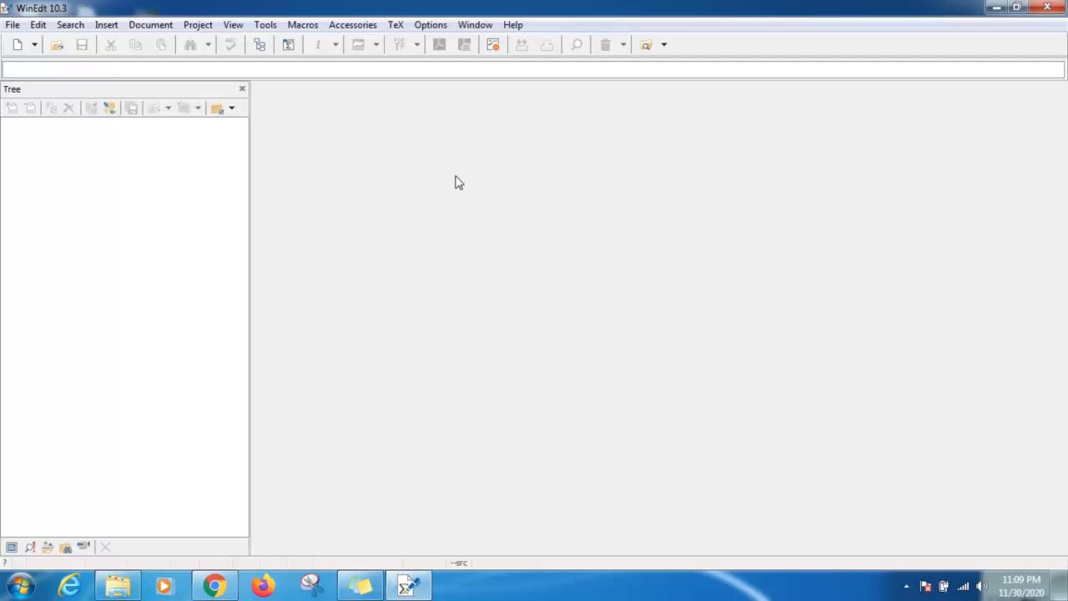
mouse_move(170, 83)
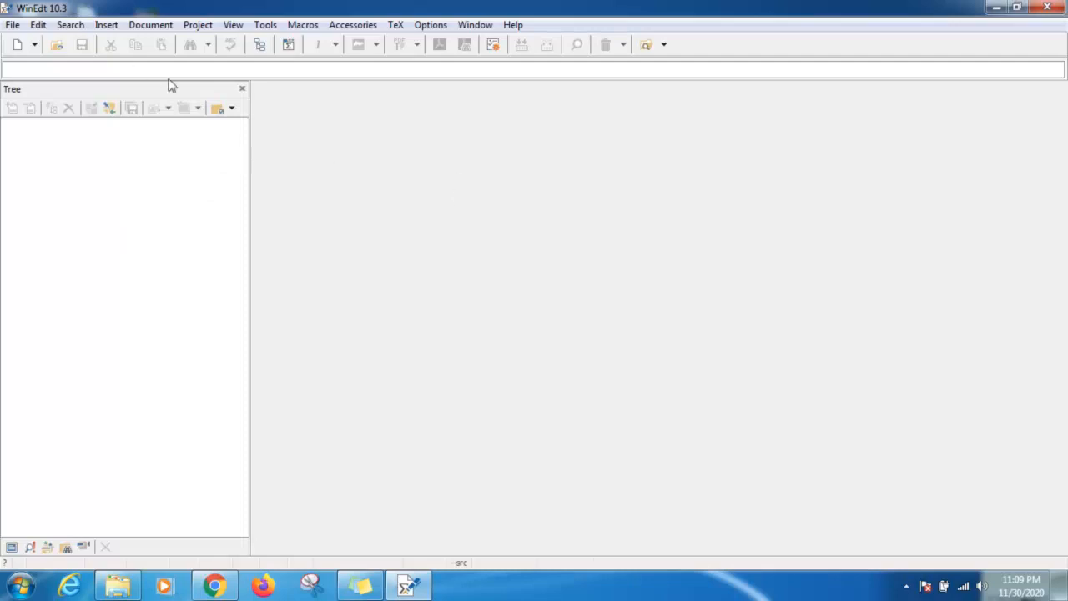
mouse_move(387, 131)
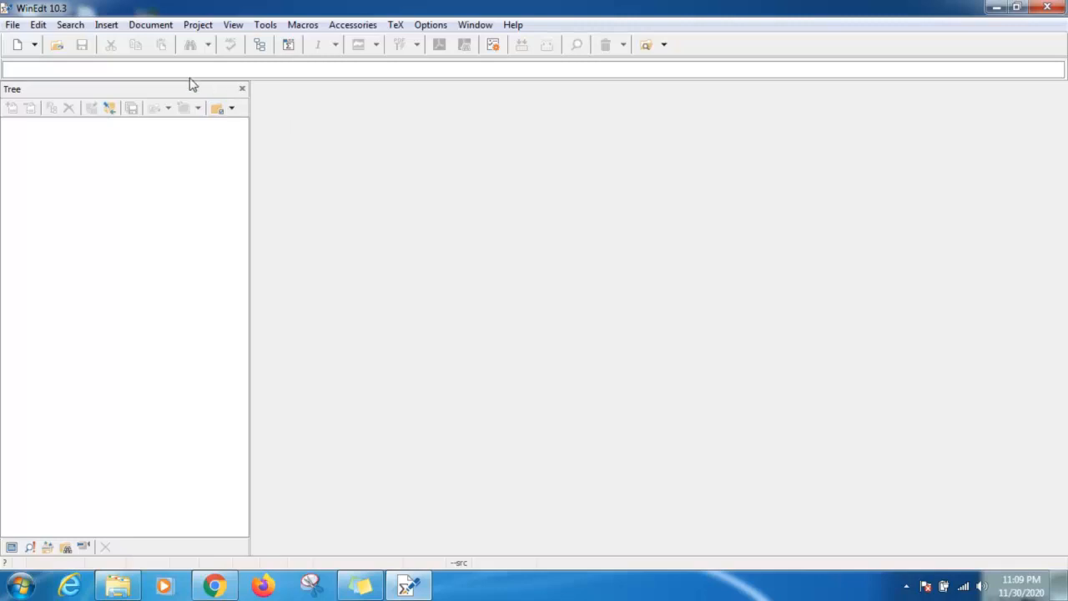
- Load the PhD Thesis sample (Thesis.tex) via Document > Samples with its chapter tree shown
click(150, 25)
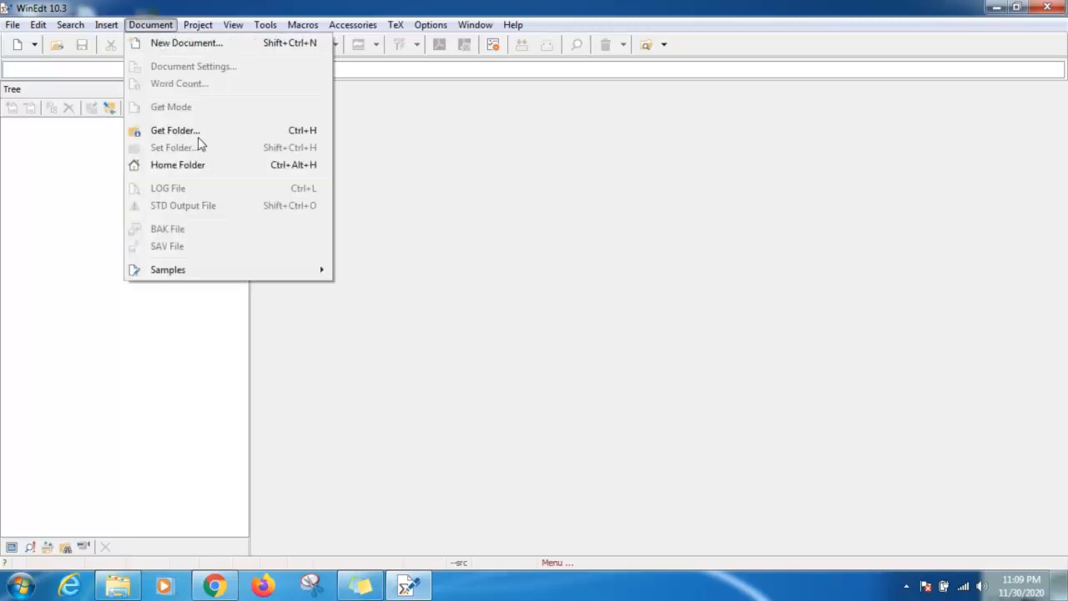
mouse_move(167, 270)
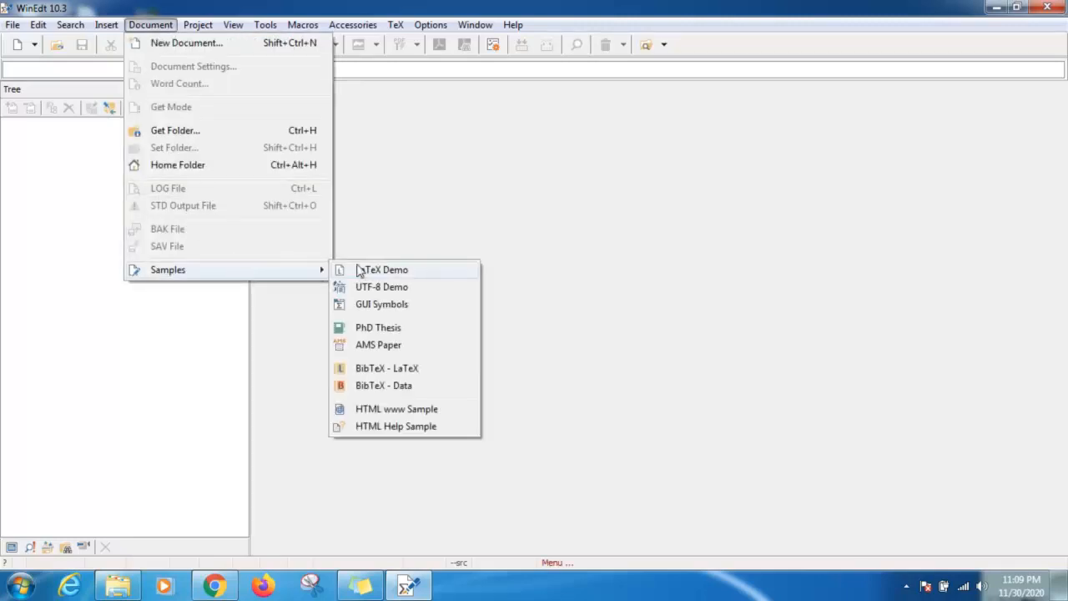
click(378, 327)
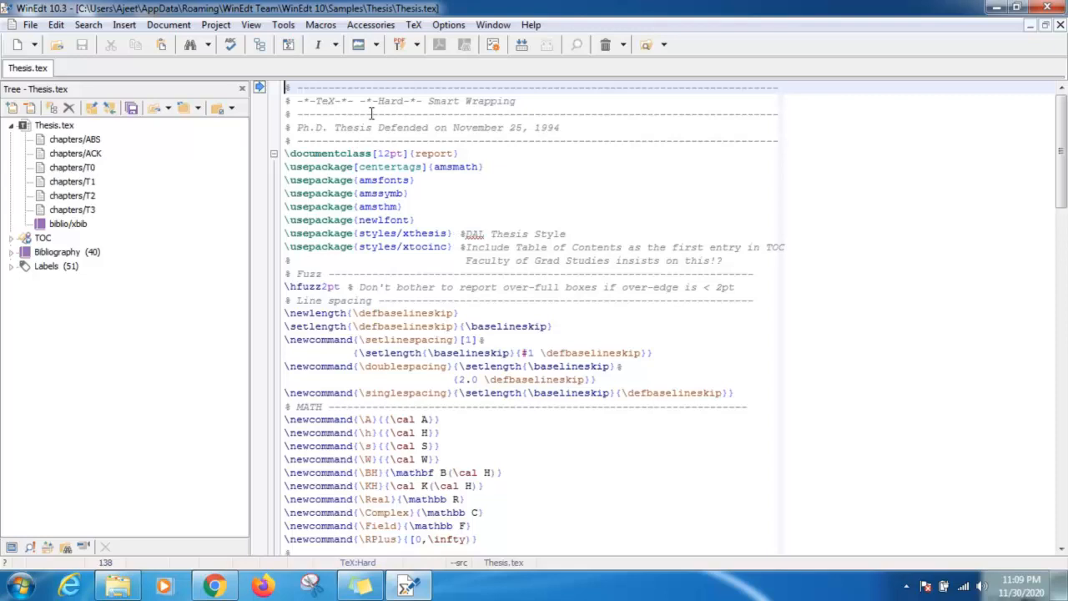
mouse_move(399, 45)
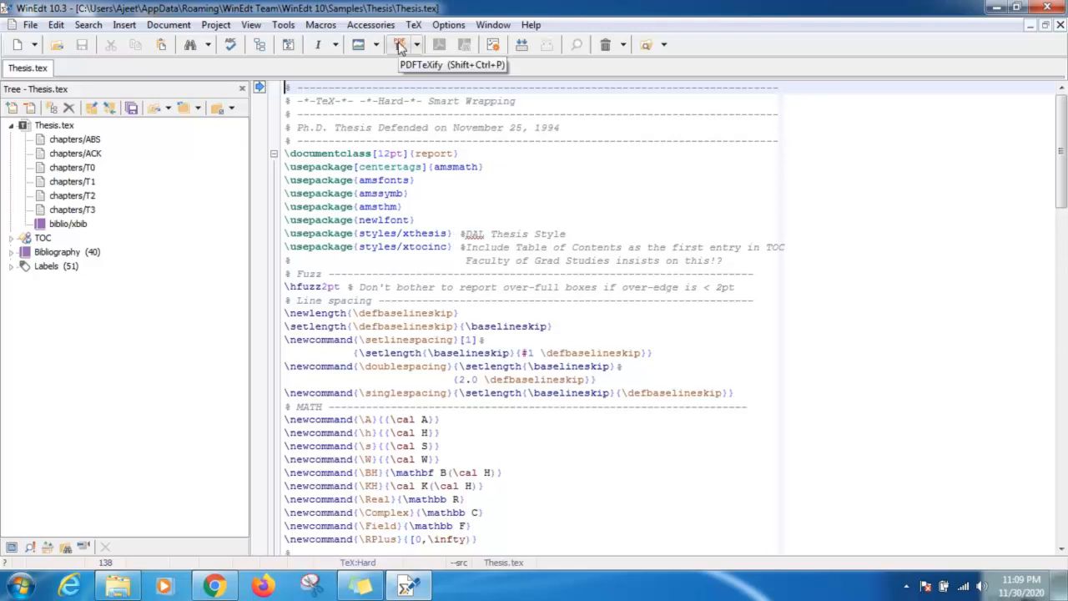
- Run PDFTeXify on Thesis.tex to a 64-page error-free PDF and open Thesis.pdf in Acrobat
click(399, 45)
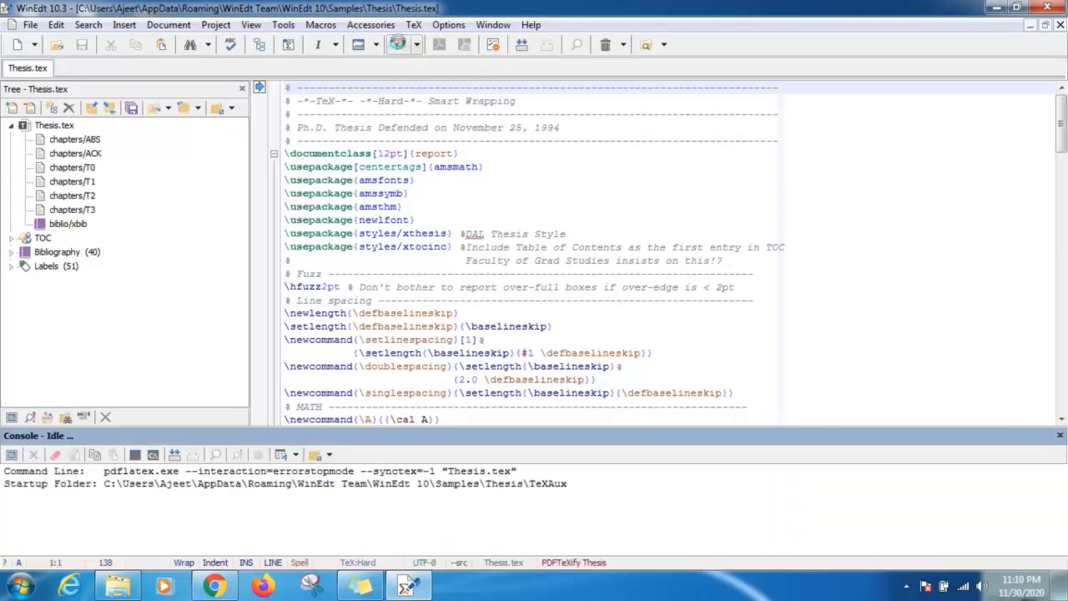
click(398, 44)
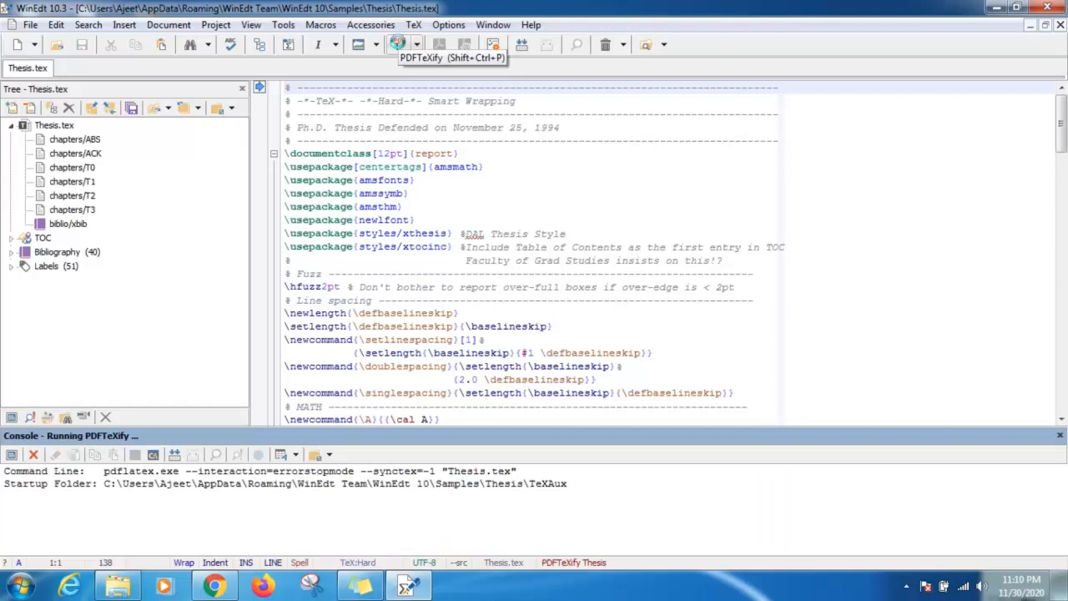
mouse_move(397, 43)
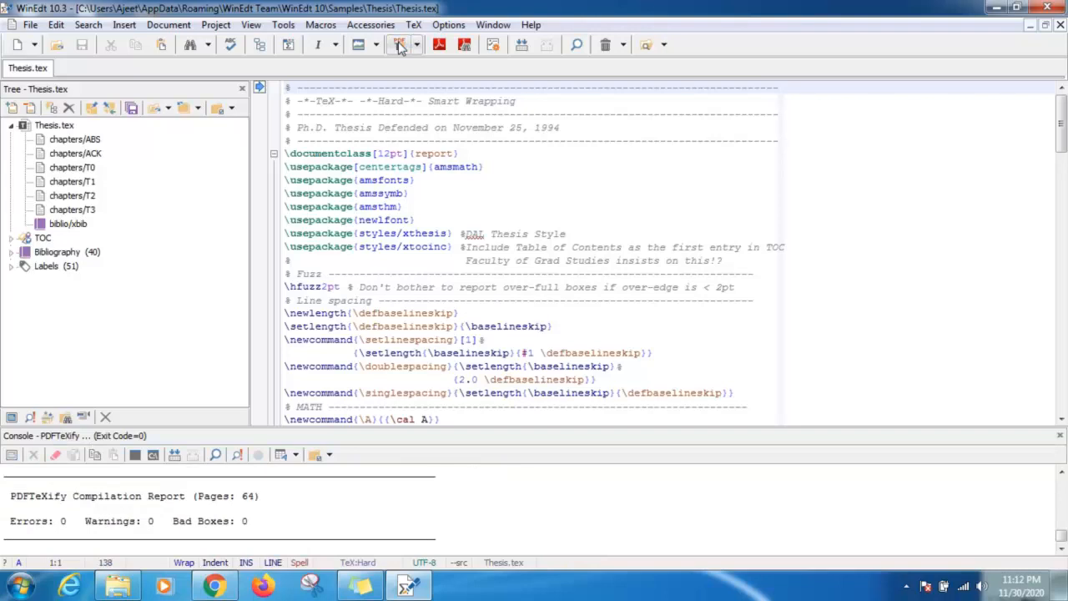
click(399, 44)
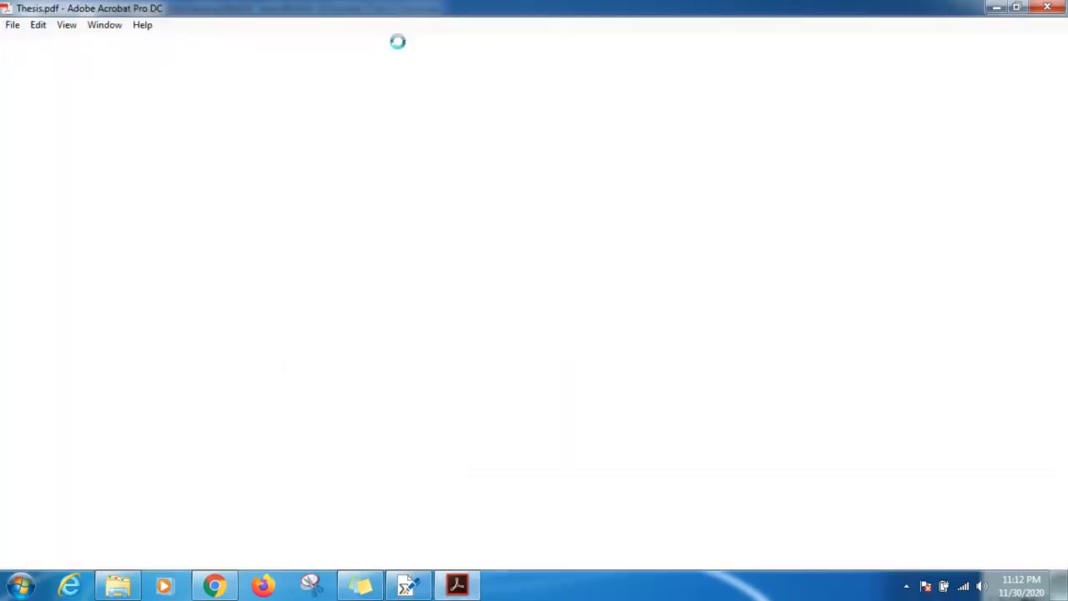